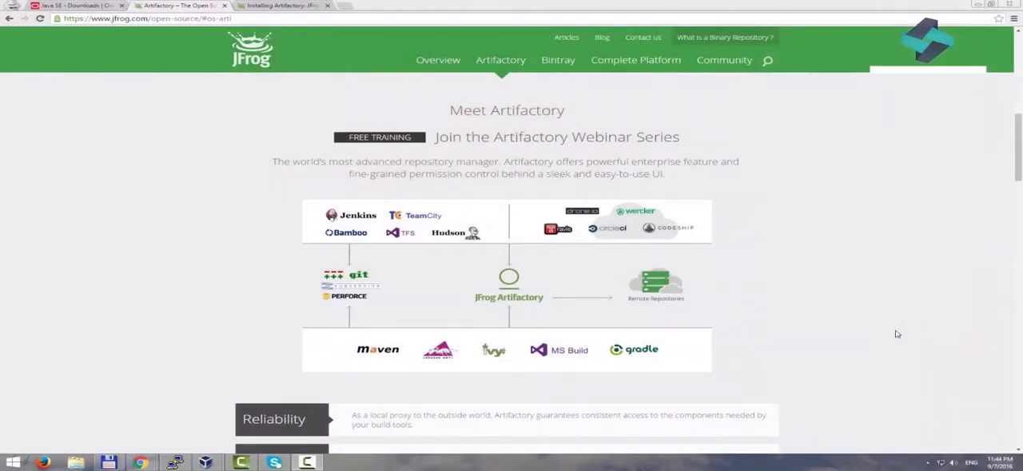
{"action": "mouse_move", "coordinate": [838, 310]}
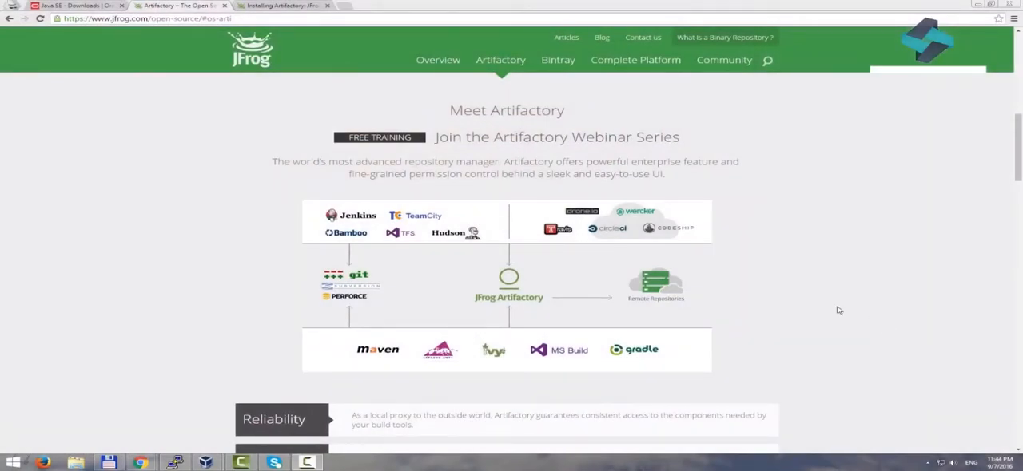
{"action": "mouse_move", "coordinate": [255, 70]}
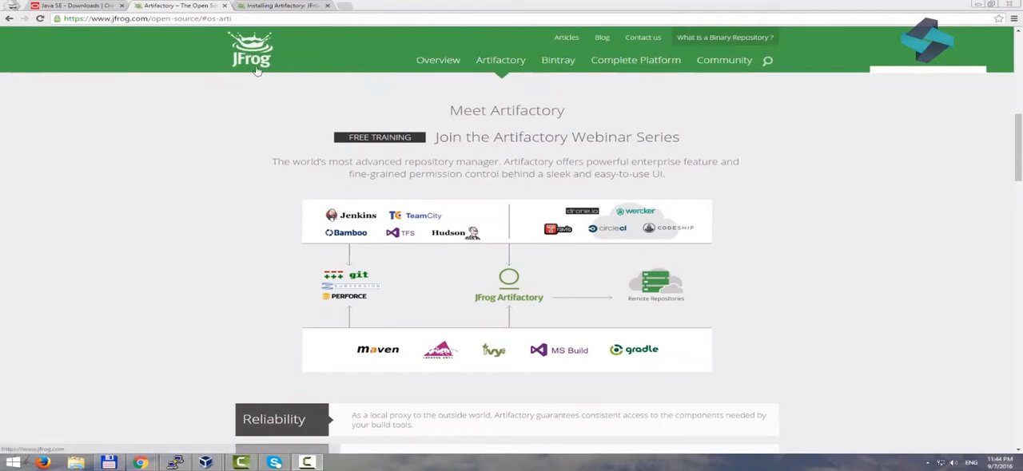
{"action": "mouse_move", "coordinate": [389, 150]}
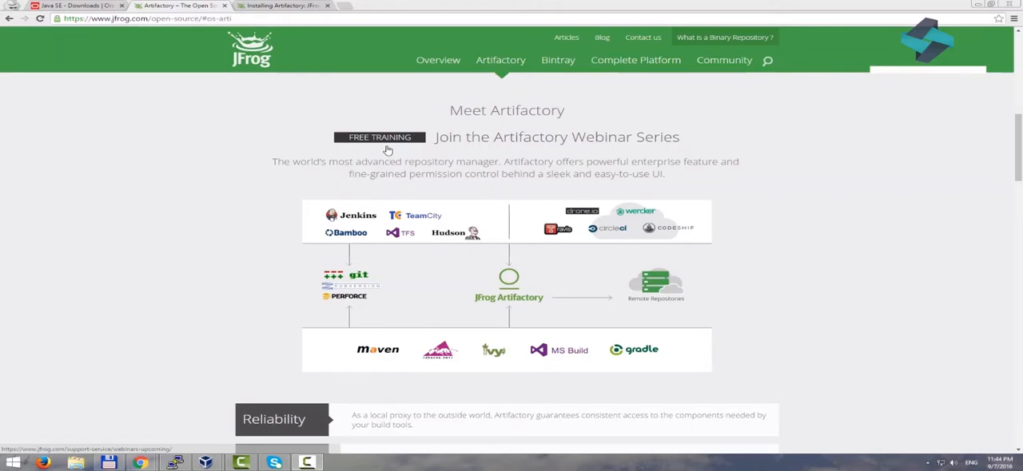
{"action": "mouse_move", "coordinate": [819, 309]}
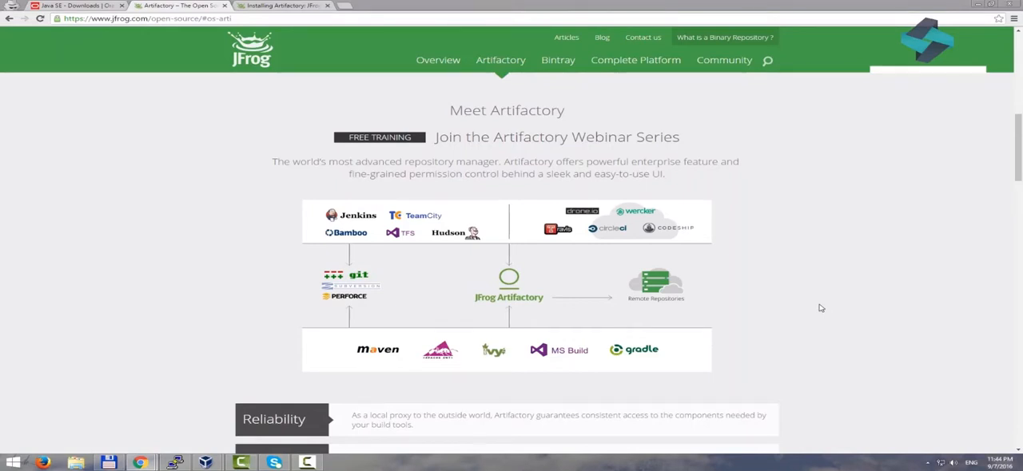
{"action": "mouse_move", "coordinate": [440, 195]}
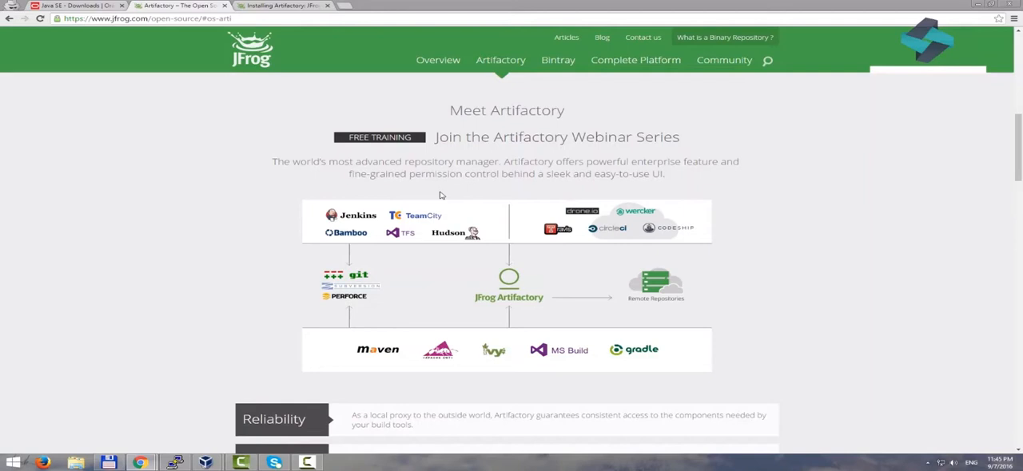
{"action": "mouse_move", "coordinate": [452, 175]}
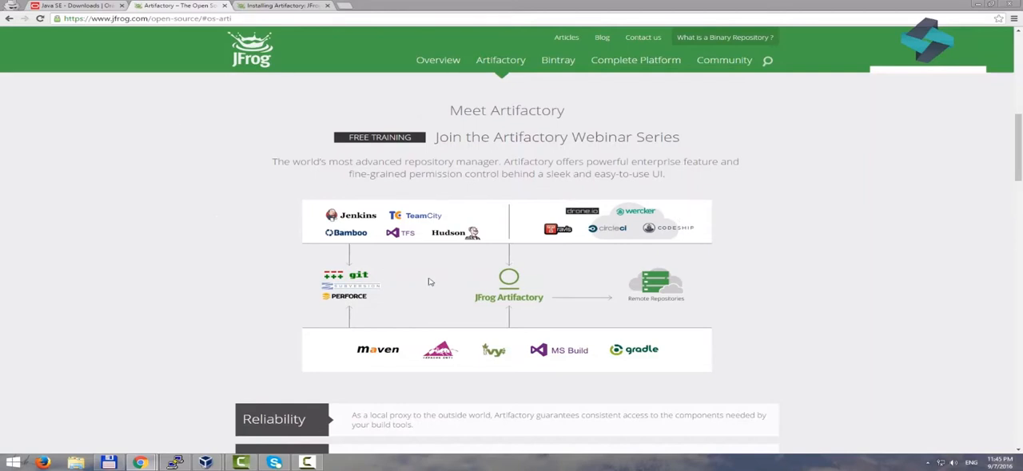
{"action": "mouse_move", "coordinate": [422, 286]}
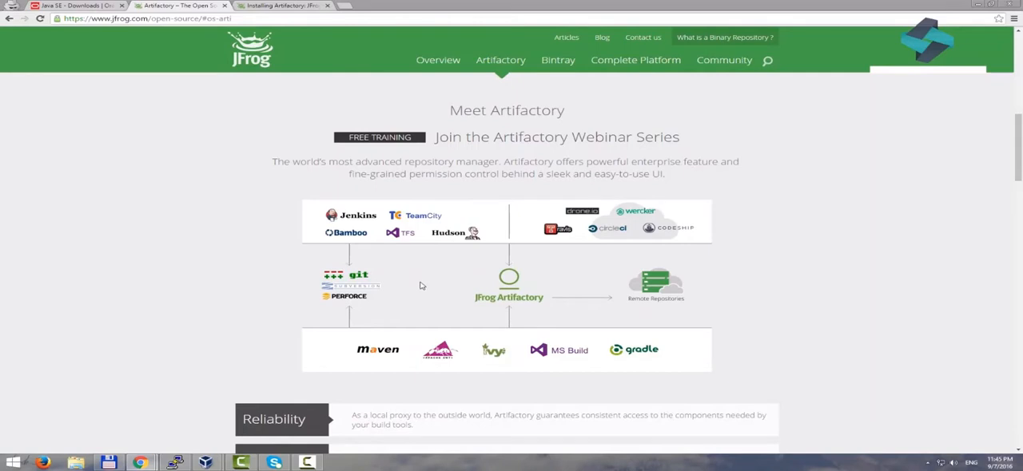
Report the server's kernel version by running cat /proc/version as root
{"action": "scroll", "scroll_direction": "down", "scroll_amount": 3}
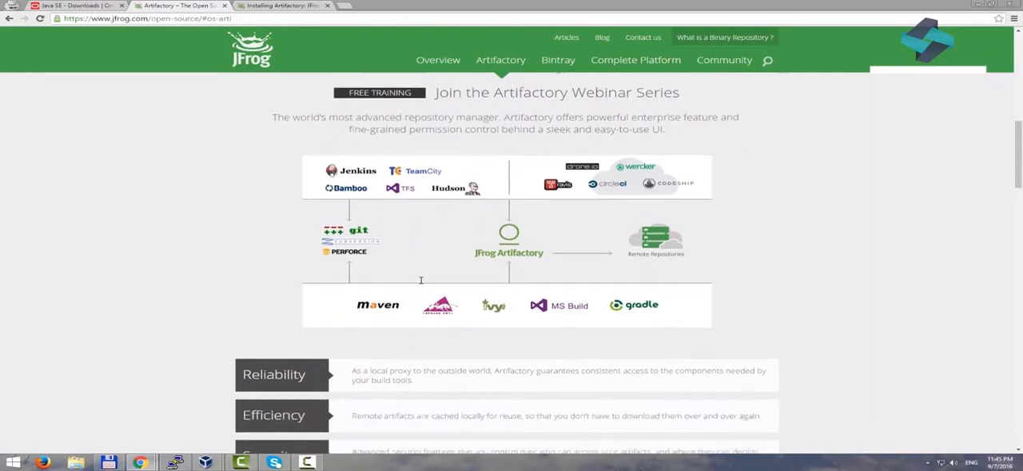
{"action": "scroll", "scroll_direction": "down", "scroll_amount": 3}
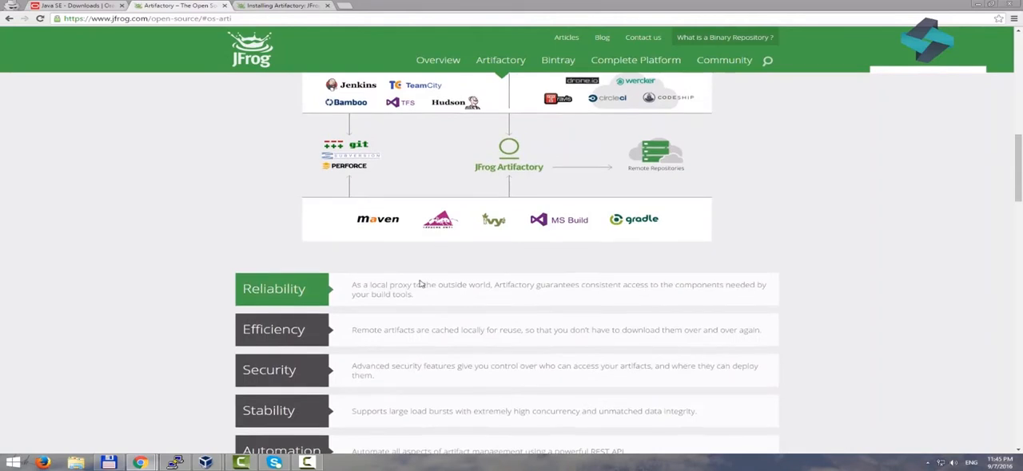
{"action": "scroll", "scroll_direction": "up", "scroll_amount": 3}
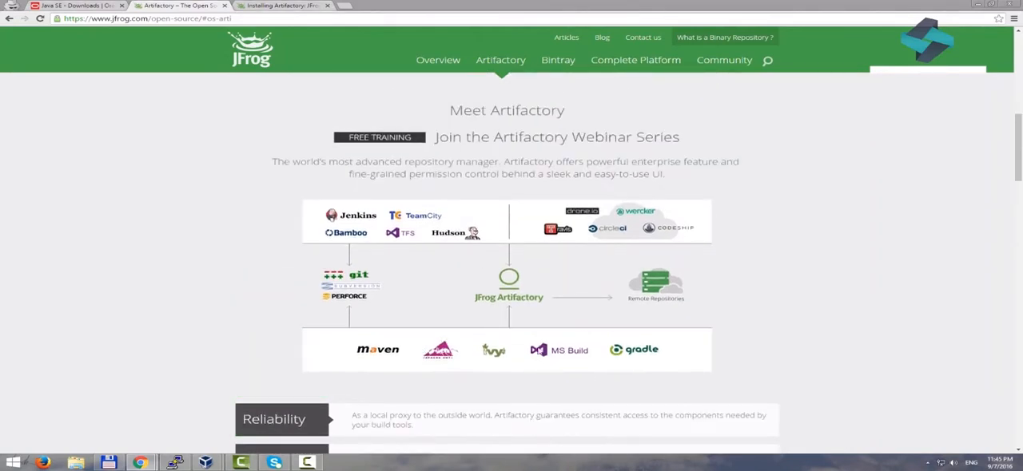
{"action": "mouse_move", "coordinate": [533, 242]}
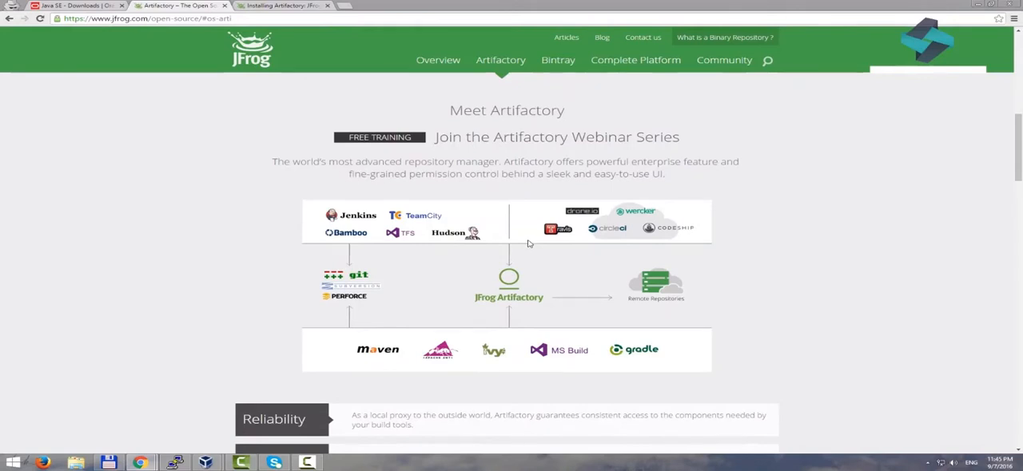
{"action": "mouse_move", "coordinate": [511, 250]}
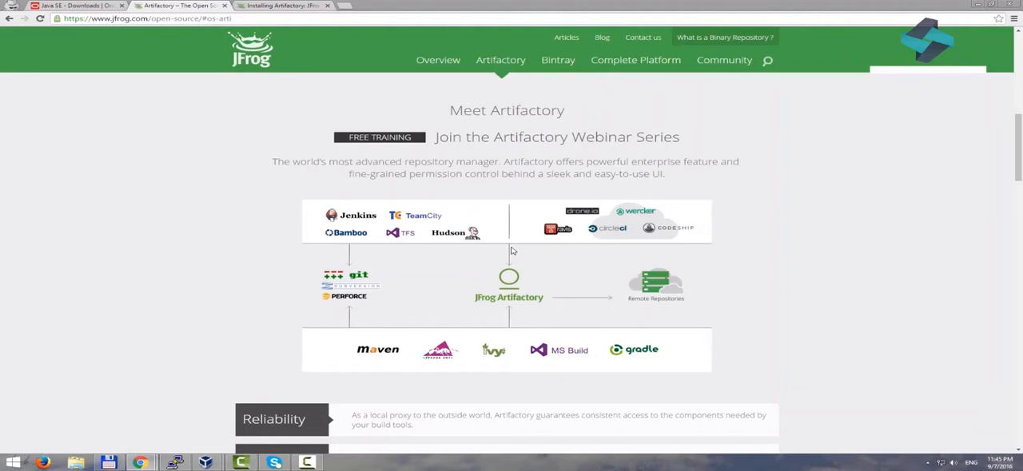
{"action": "mouse_move", "coordinate": [495, 251]}
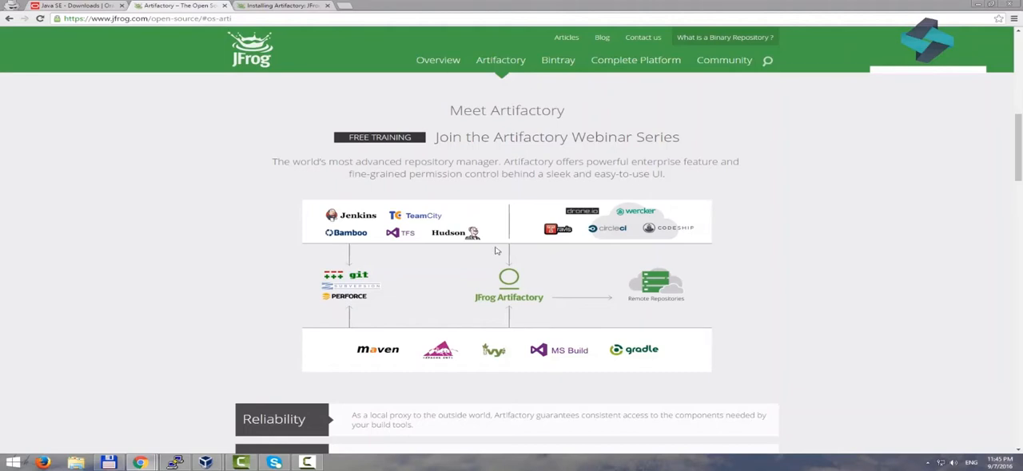
{"action": "mouse_move", "coordinate": [258, 357]}
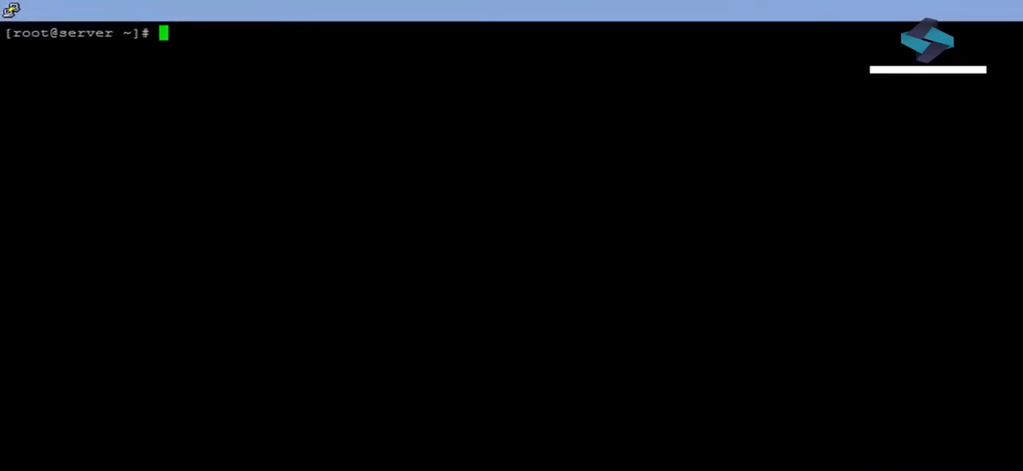
{"action": "type", "text": "cat /proc/version"}
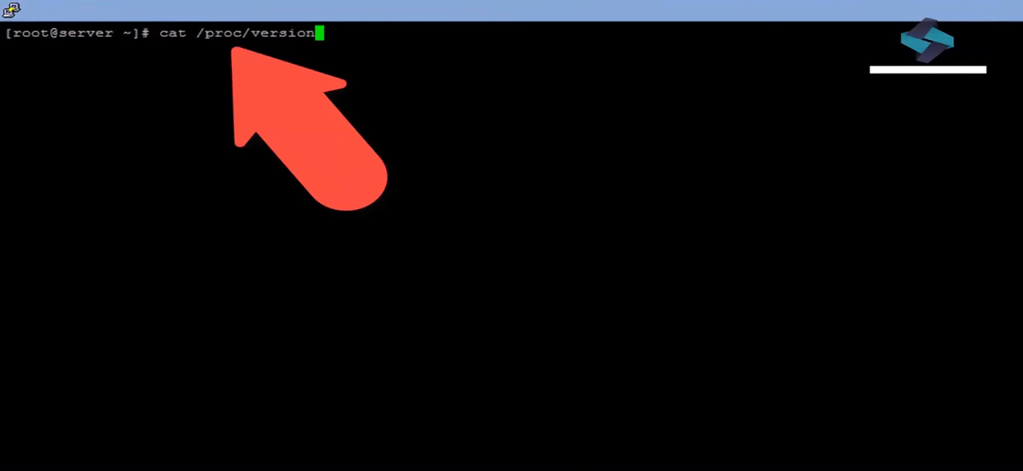
{"action": "key", "text": "Return"}
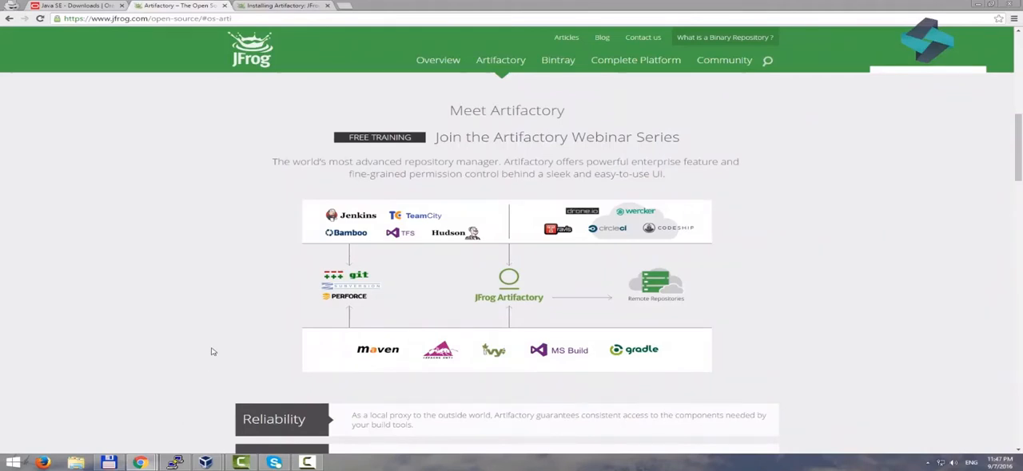
{"action": "mouse_move", "coordinate": [185, 387]}
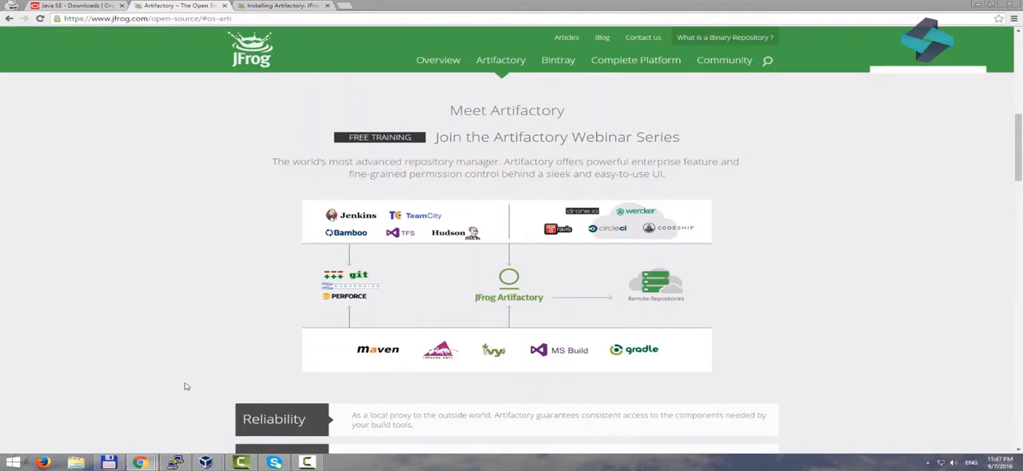
{"action": "mouse_move", "coordinate": [179, 437]}
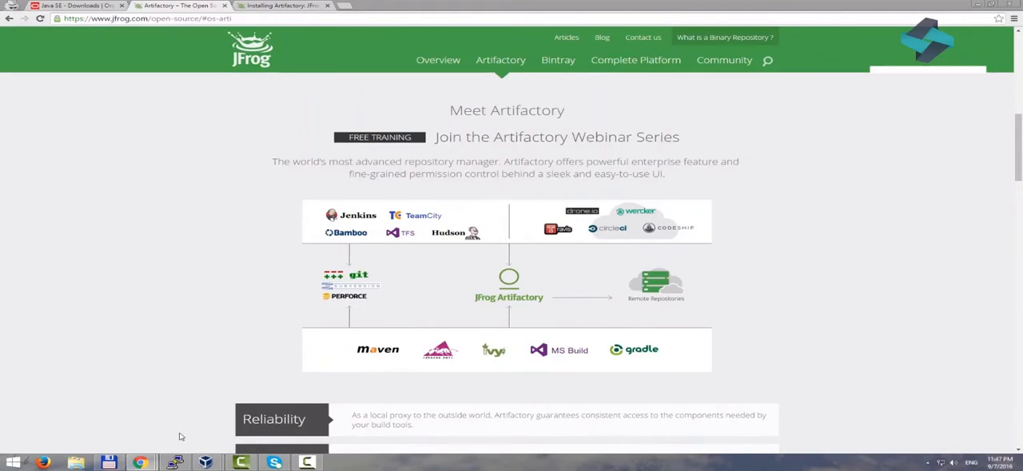
{"action": "mouse_move", "coordinate": [168, 272]}
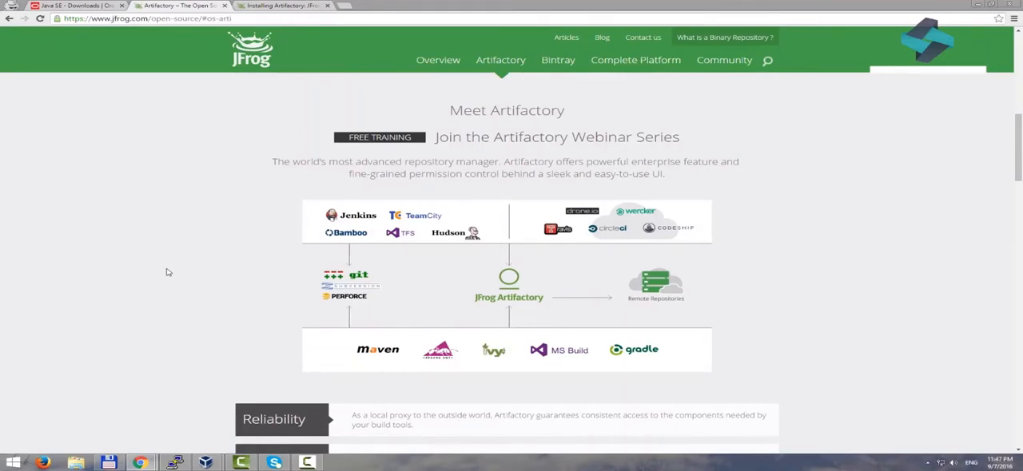
{"action": "mouse_move", "coordinate": [147, 173]}
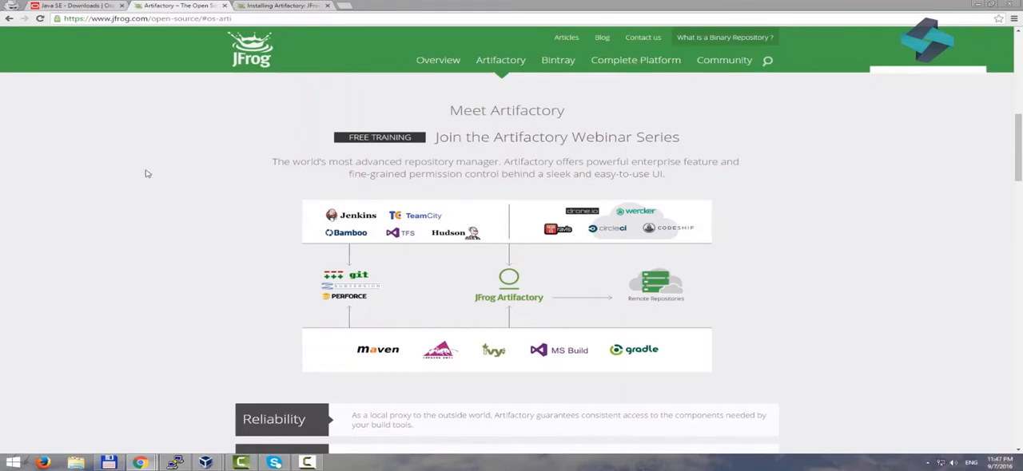
Scroll the Oracle Java SE Downloads page back up to the Java SE 8u101 JDK download
{"action": "left_click", "coordinate": [72, 6]}
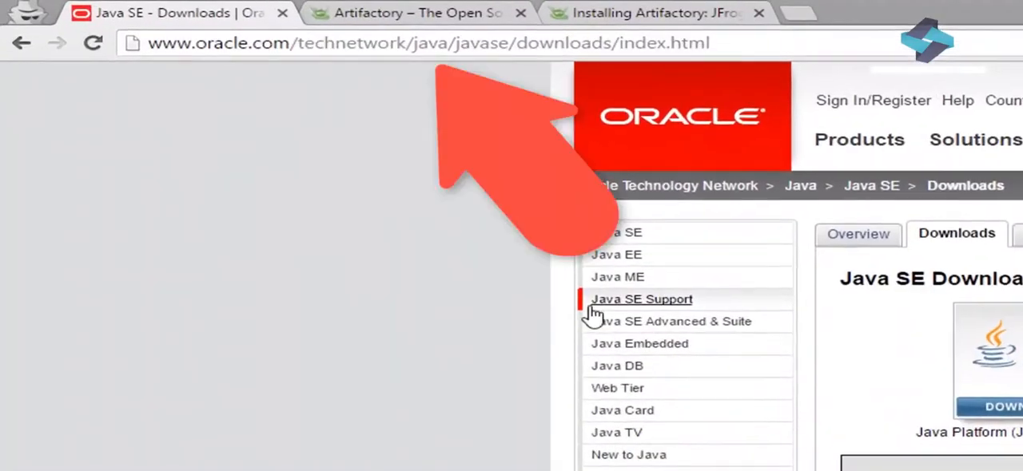
{"action": "mouse_move", "coordinate": [312, 64]}
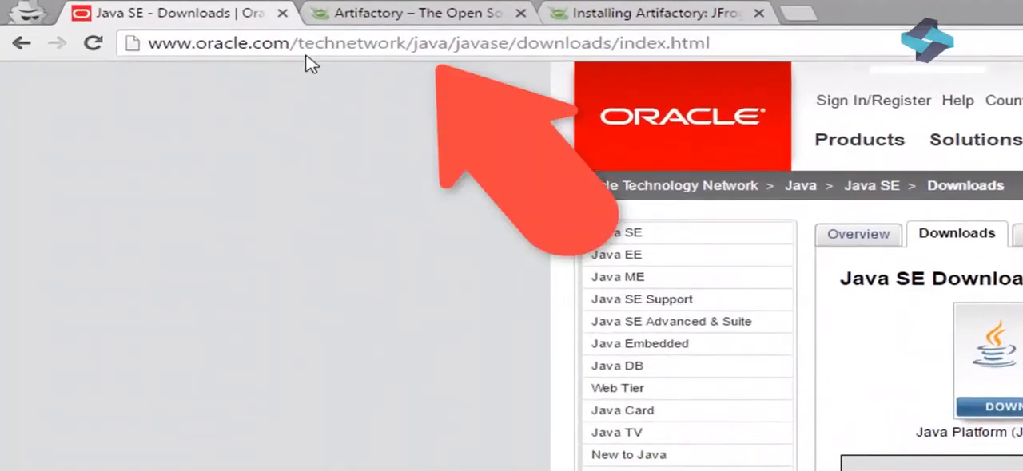
{"action": "mouse_move", "coordinate": [551, 43]}
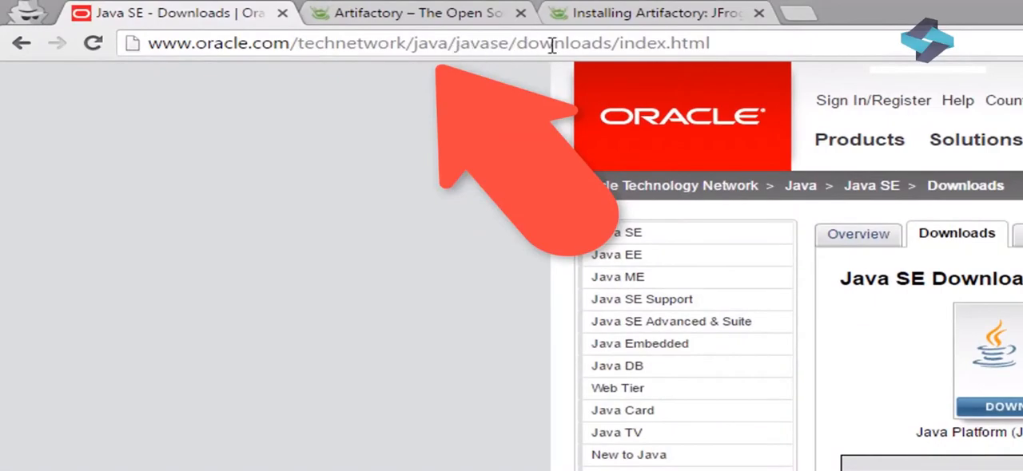
{"action": "scroll", "scroll_direction": "down", "scroll_amount": 3}
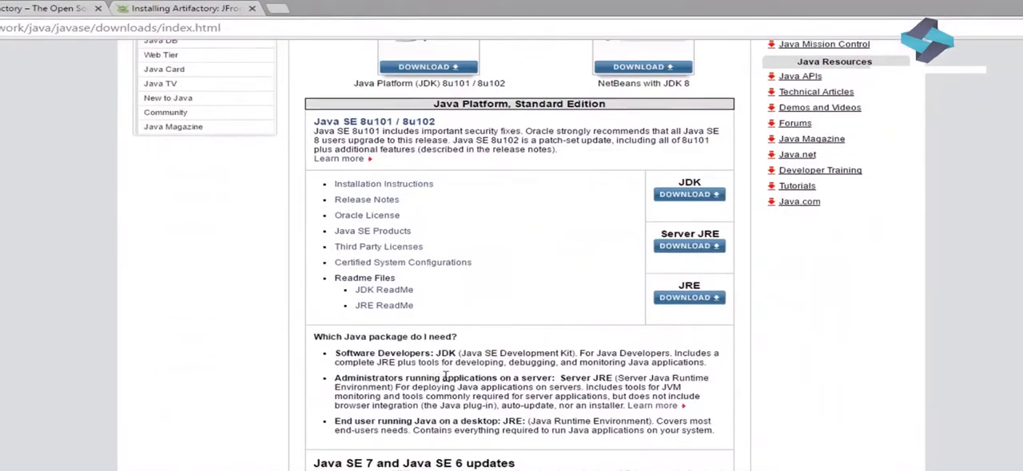
{"action": "scroll", "scroll_direction": "down", "scroll_amount": 3}
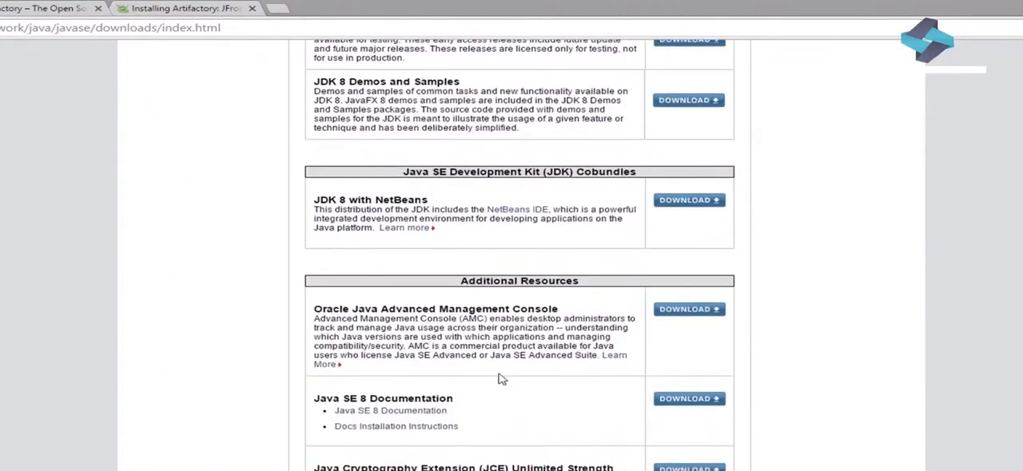
{"action": "scroll", "scroll_direction": "up", "scroll_amount": 3}
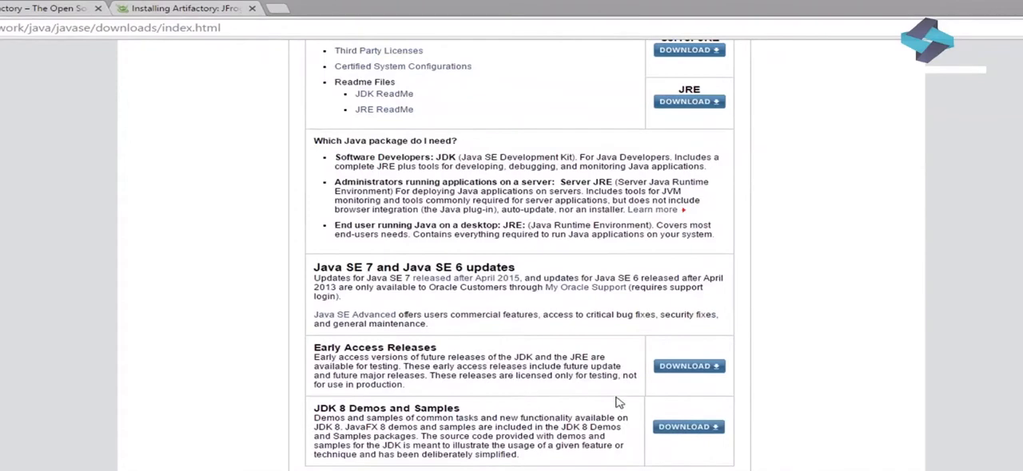
{"action": "scroll", "scroll_direction": "up", "scroll_amount": 3}
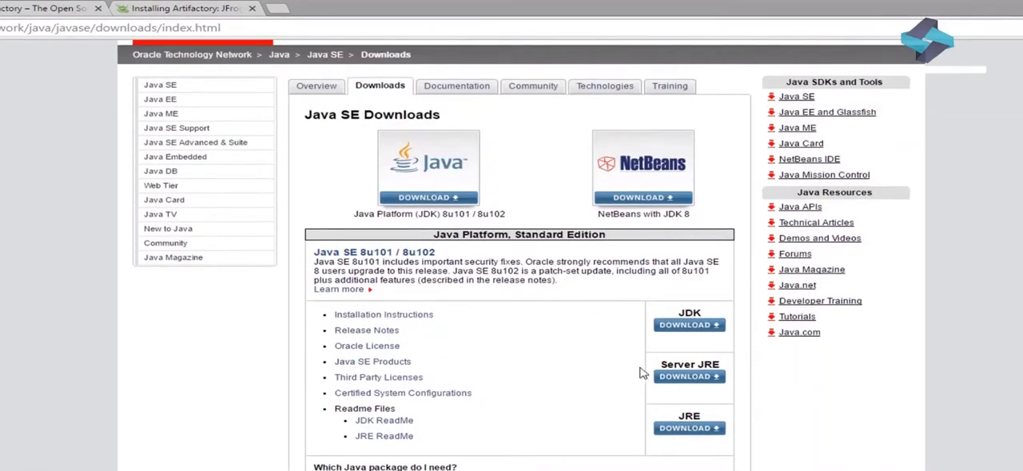
{"action": "scroll", "scroll_direction": "down", "scroll_amount": 3}
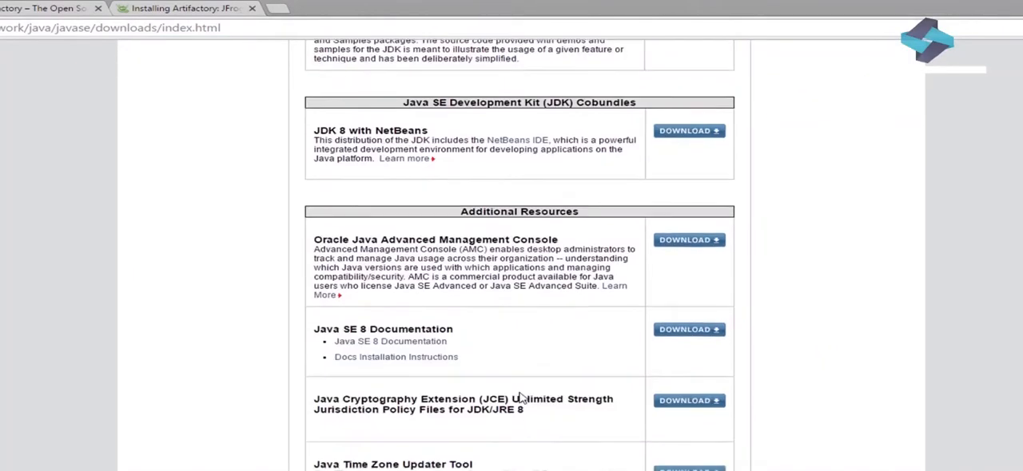
{"action": "scroll", "scroll_direction": "down", "scroll_amount": 3}
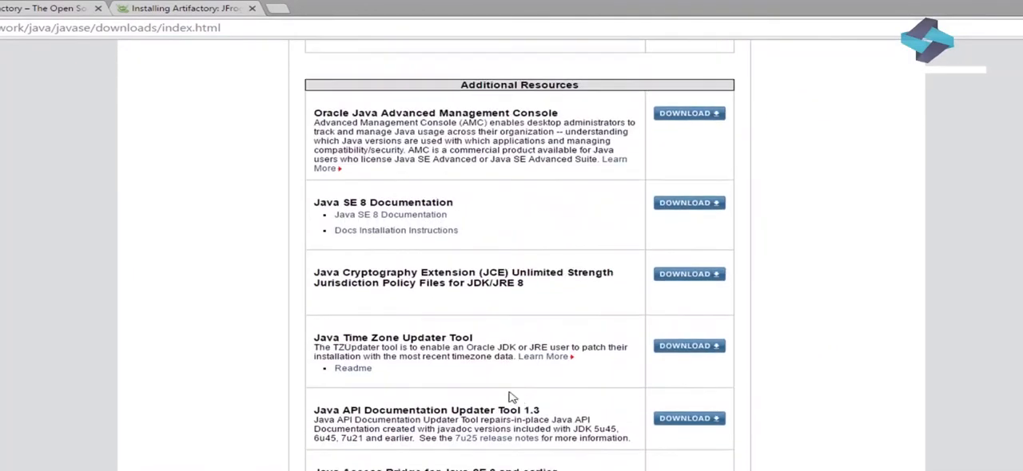
{"action": "scroll", "scroll_direction": "up", "scroll_amount": 3}
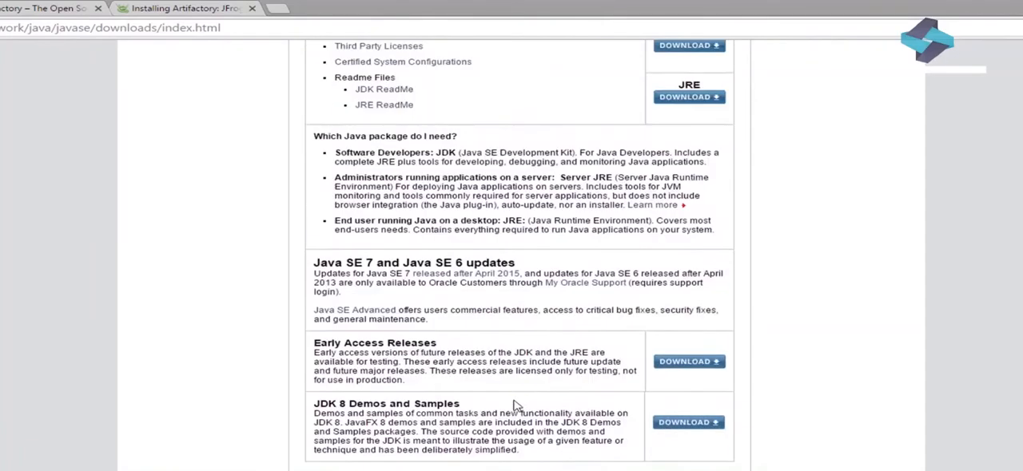
{"action": "scroll", "scroll_direction": "up", "scroll_amount": 3}
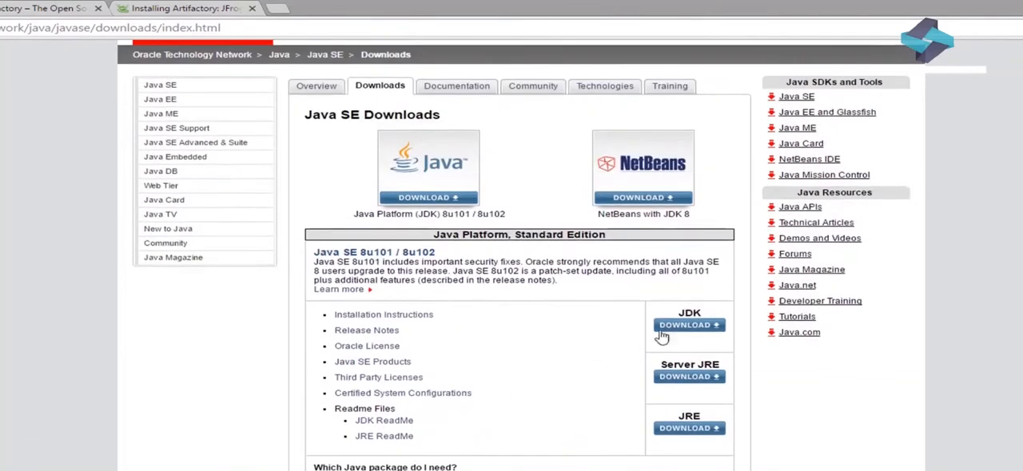
{"action": "scroll", "scroll_direction": "up", "scroll_amount": 3}
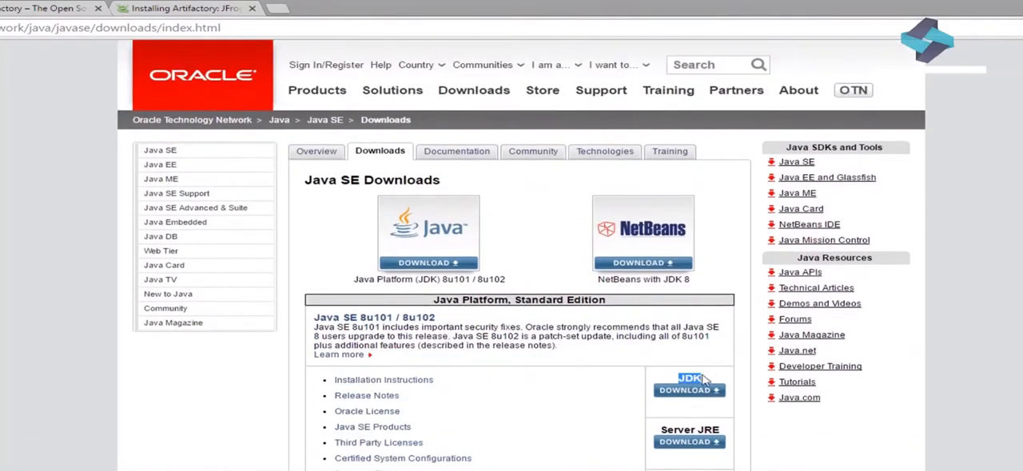
{"action": "mouse_move", "coordinate": [733, 381]}
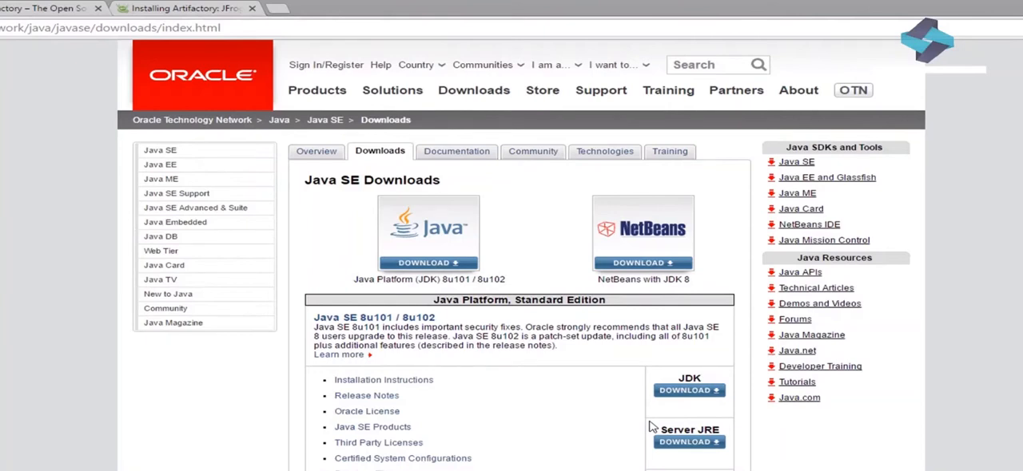
{"action": "mouse_move", "coordinate": [647, 445]}
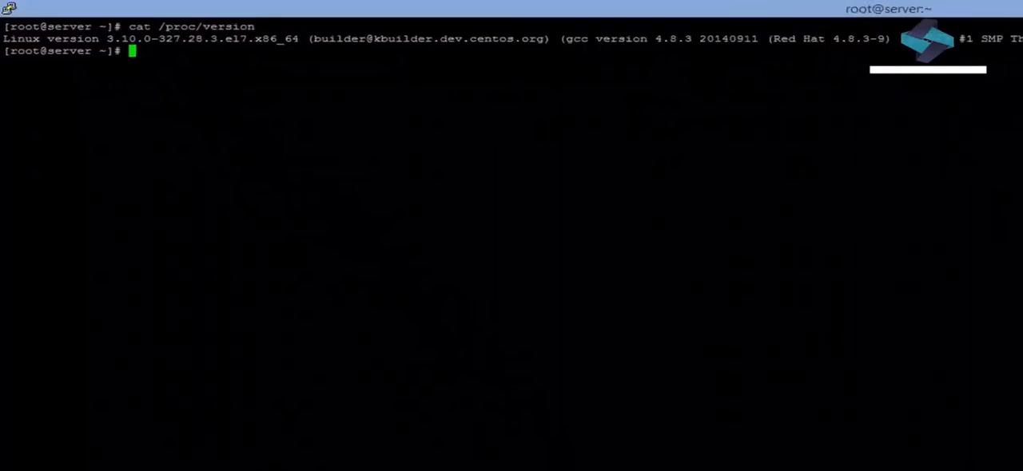
Confirm Java 1.8.0_101 via java -version and list alternatives with update-alternatives --display java
{"action": "type", "text": "ja"}
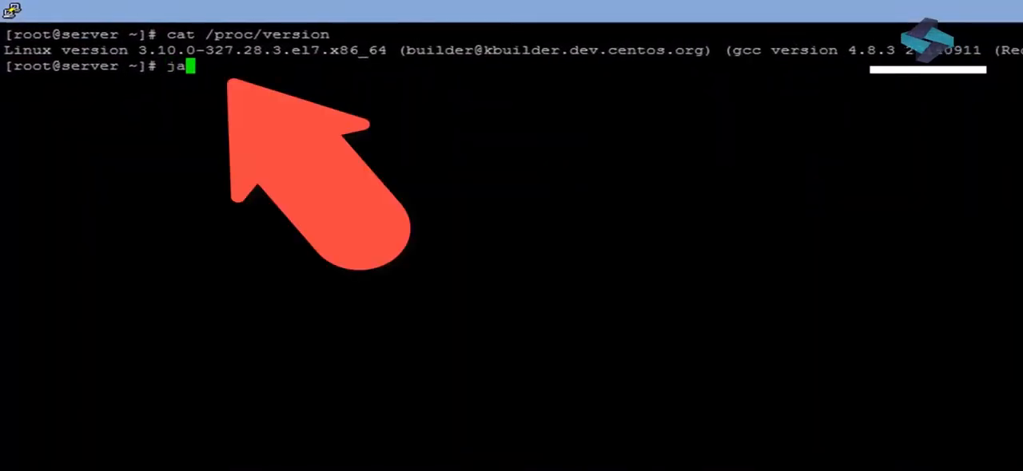
{"action": "key", "text": "Return"}
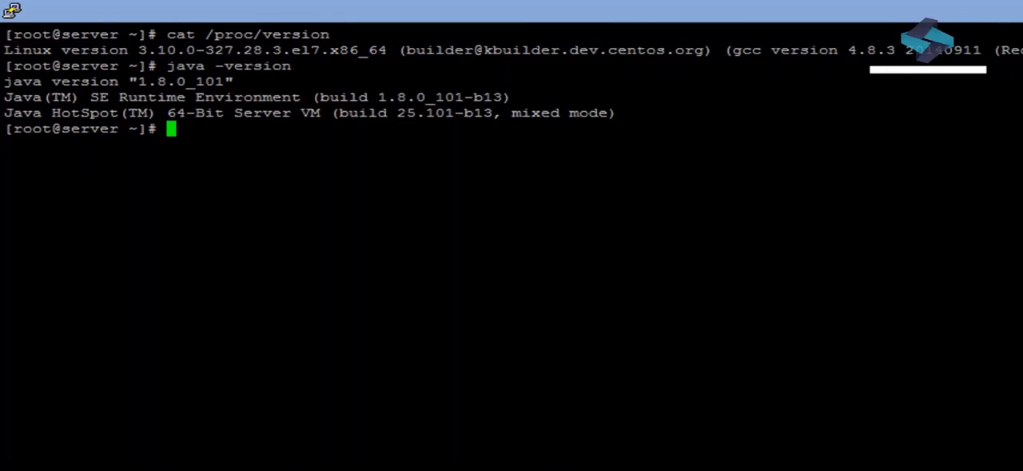
{"action": "type", "text": "update-alternatives --display java"}
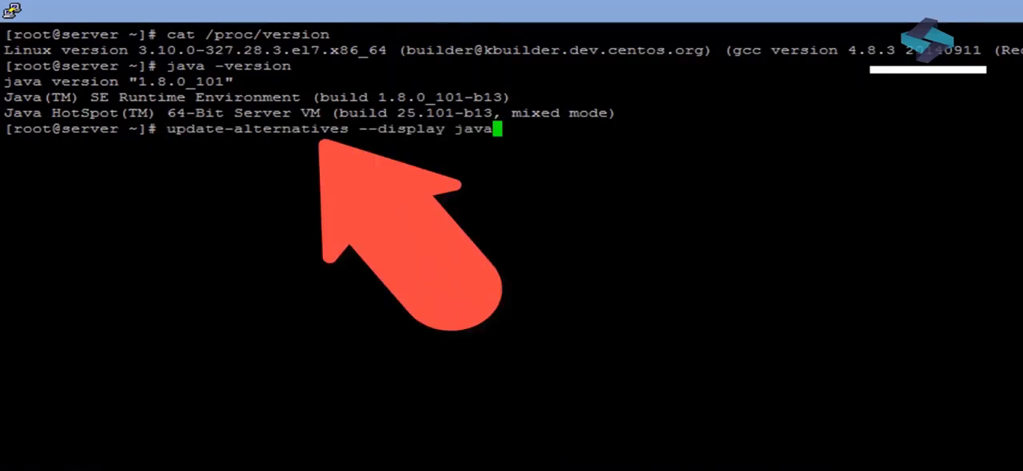
{"action": "key", "text": "Return"}
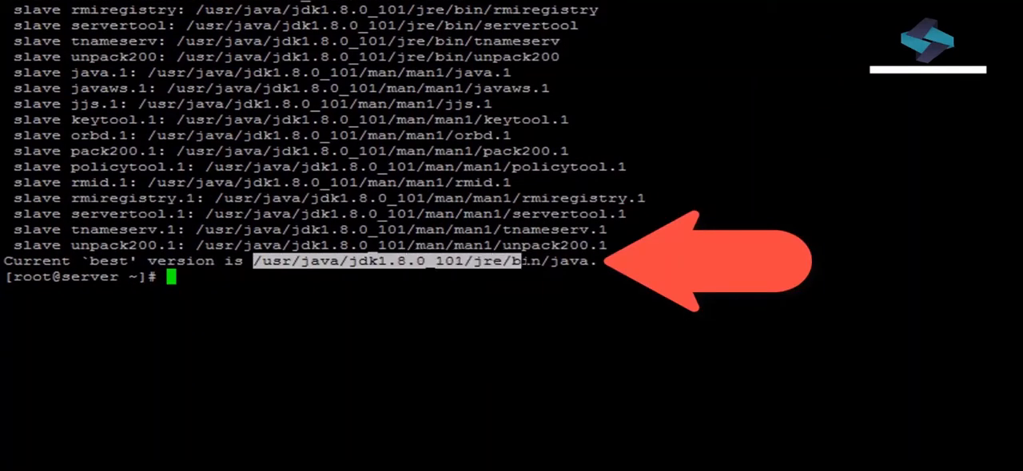
{"action": "type", "text": "v"}
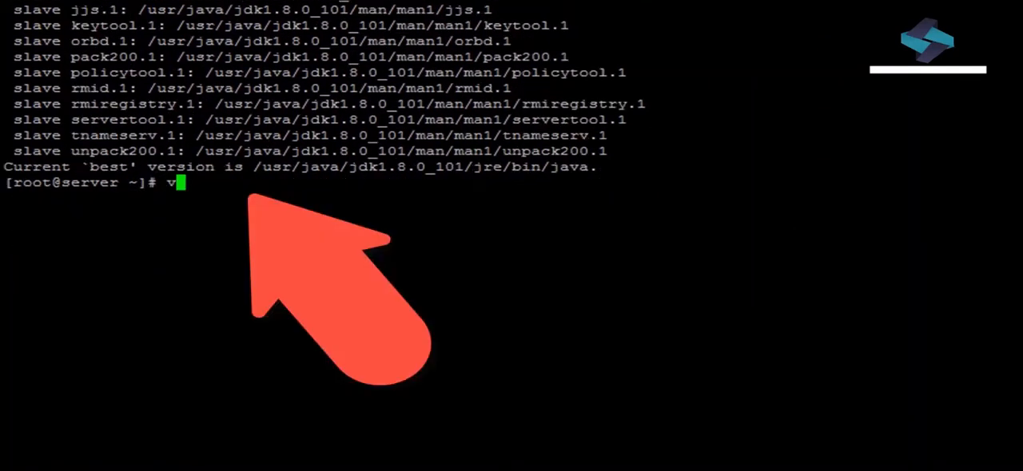
Add JAVA_HOME=/usr/java/jdk1.8.0_101/jre to ~/.bash_profile and echo $JAVA_HOME to verify
{"action": "type", "text": "i ~/.bash"}
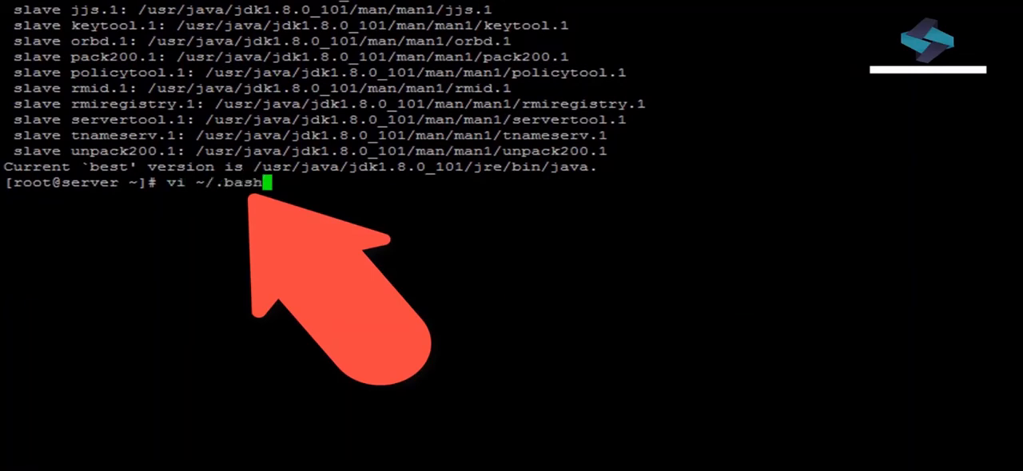
{"action": "key", "text": "Return"}
{"action": "type", "text": "export"}
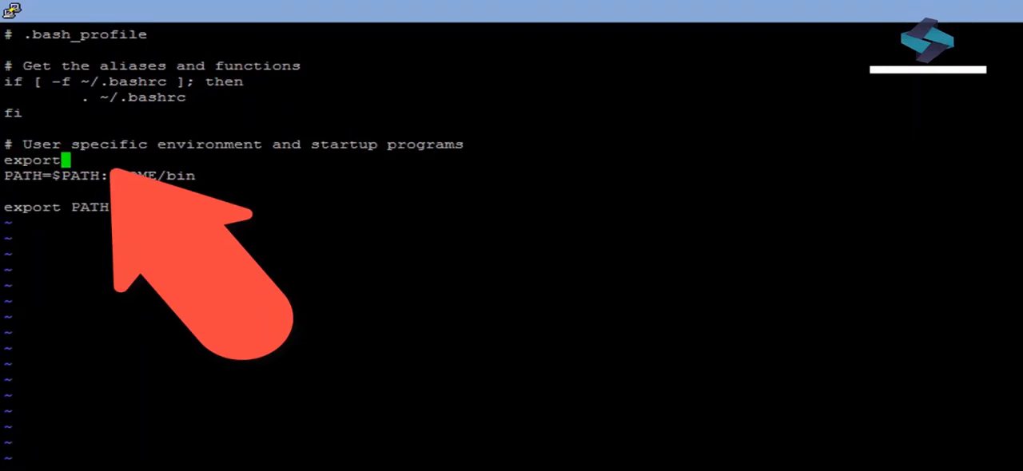
{"action": "type", "text": "JAV"}
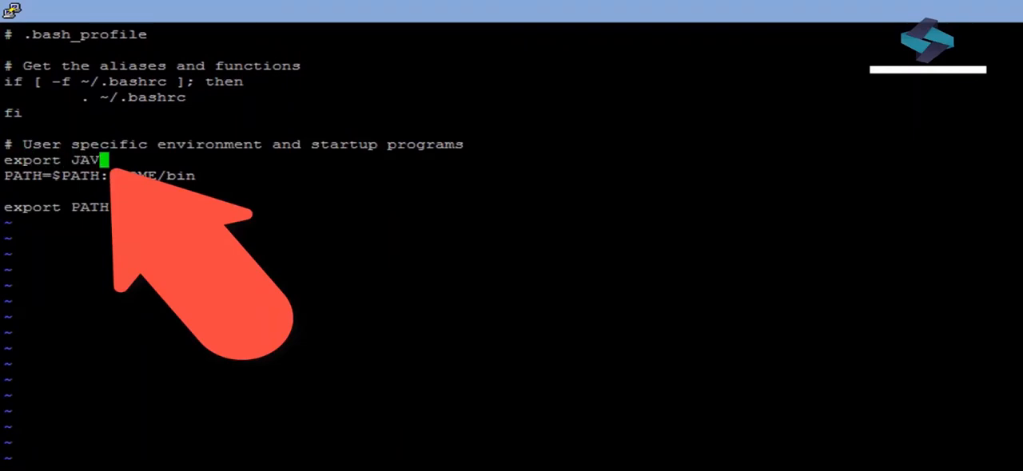
{"action": "type", "text": "A_HOME="}
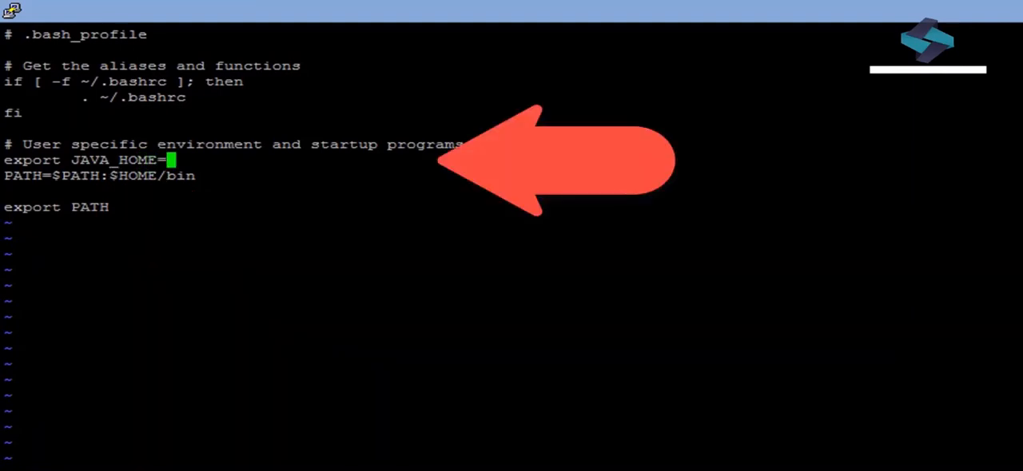
{"action": "type", "text": "/usr/java/jdk1.8.0_101/jre"}
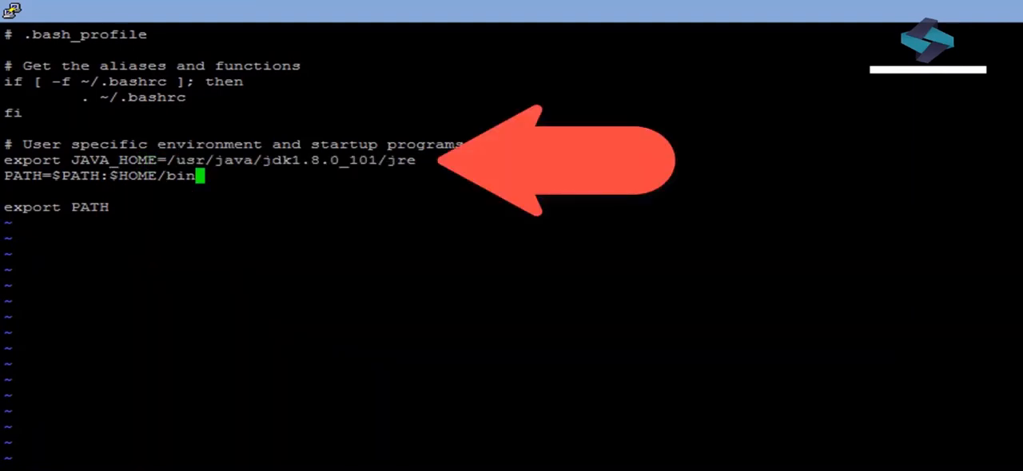
{"action": "type", "text": ":"}
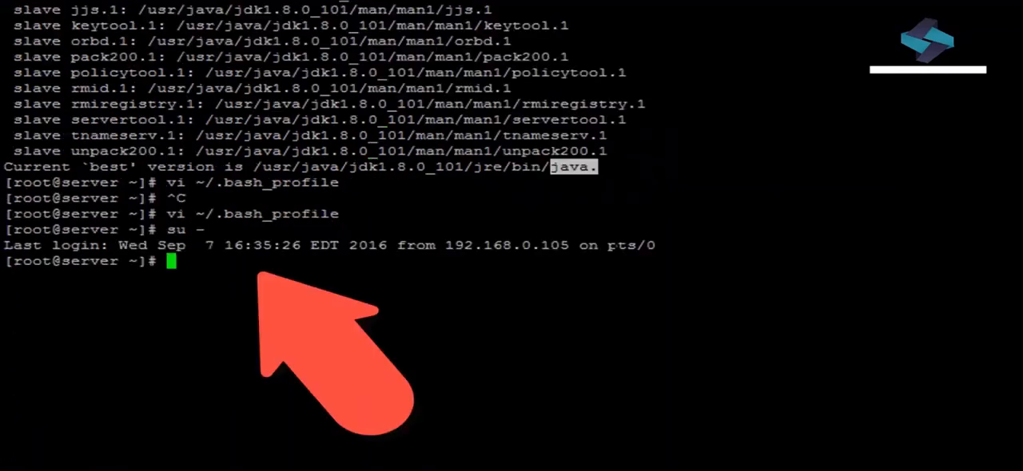
{"action": "type", "text": "echo $JA"}
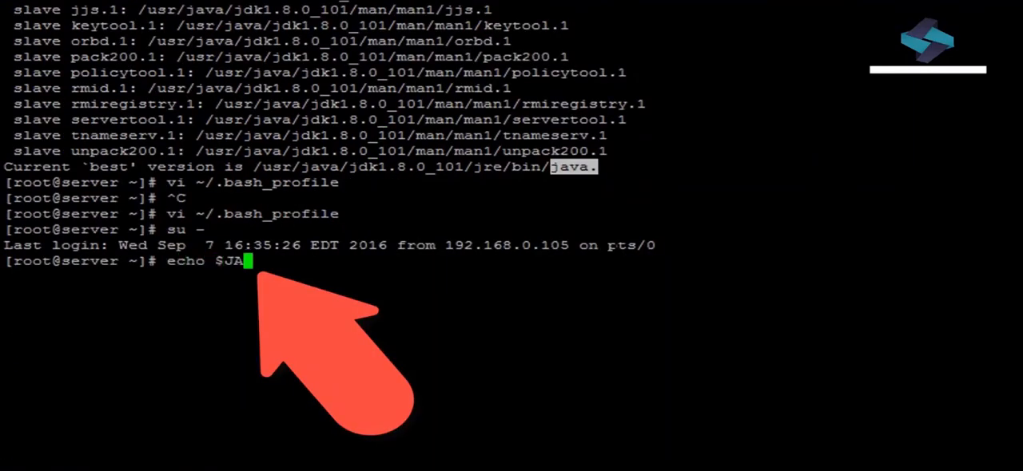
{"action": "key", "text": "Return"}
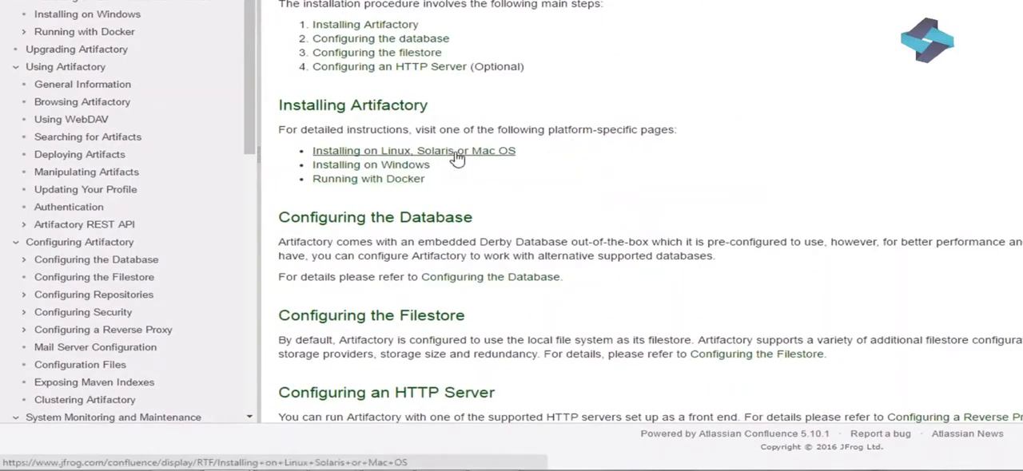
In the JFrog docs, reach RPM or Debian Installation and expand the Artifactory OSS RPM commands
{"action": "left_click", "coordinate": [413, 150]}
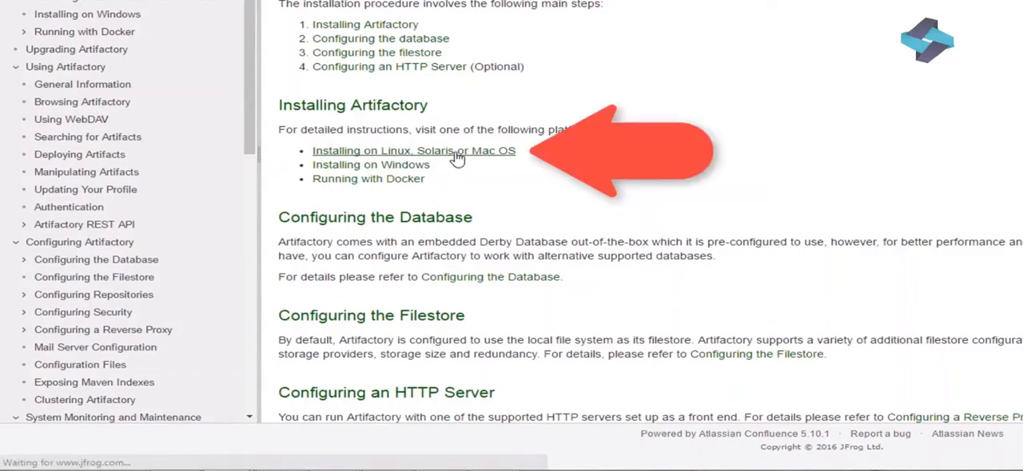
{"action": "left_click", "coordinate": [413, 150]}
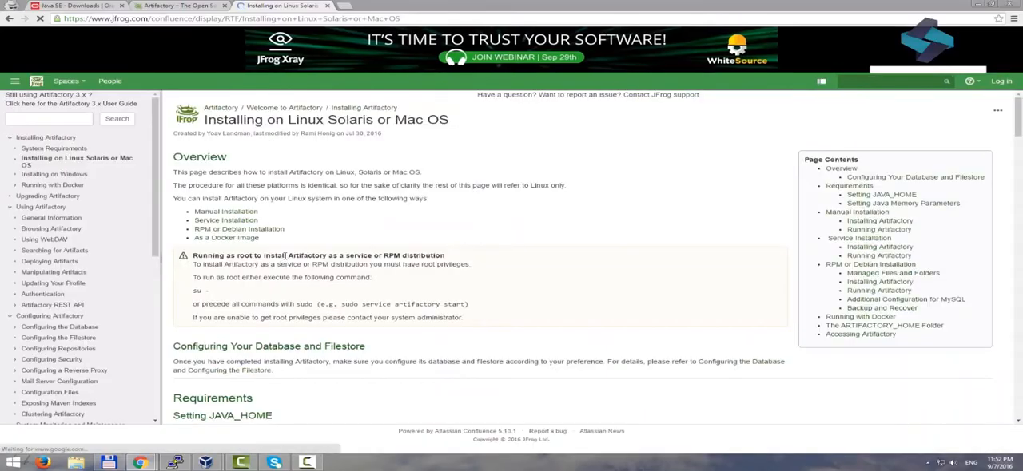
{"action": "scroll", "scroll_direction": "down", "scroll_amount": 3}
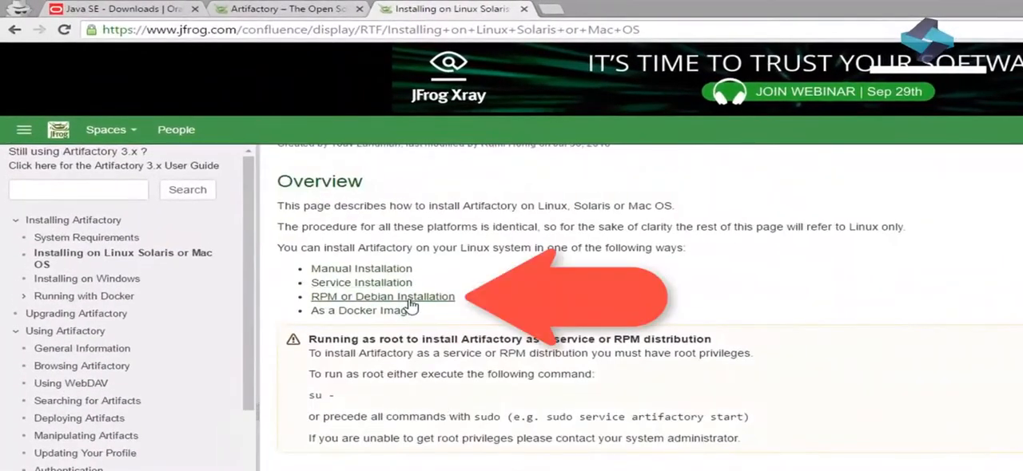
{"action": "left_click", "coordinate": [381, 296]}
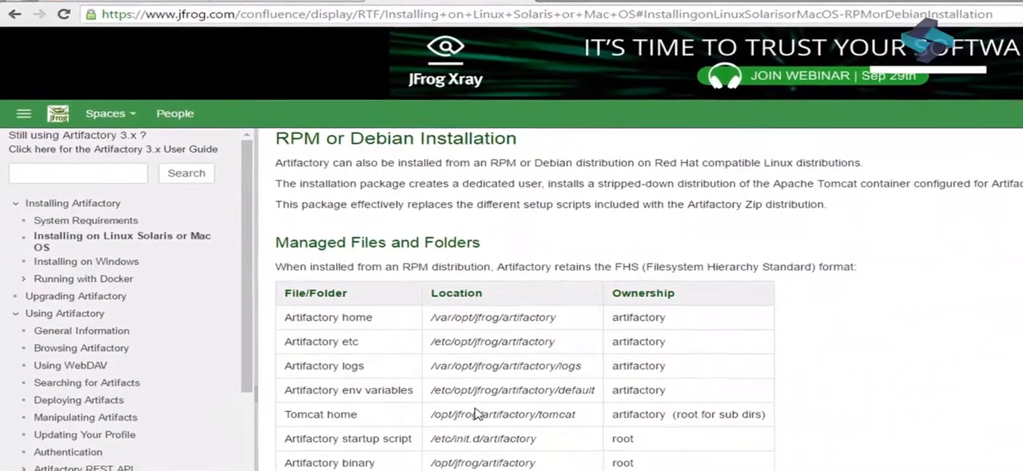
{"action": "scroll", "scroll_direction": "down", "scroll_amount": 3}
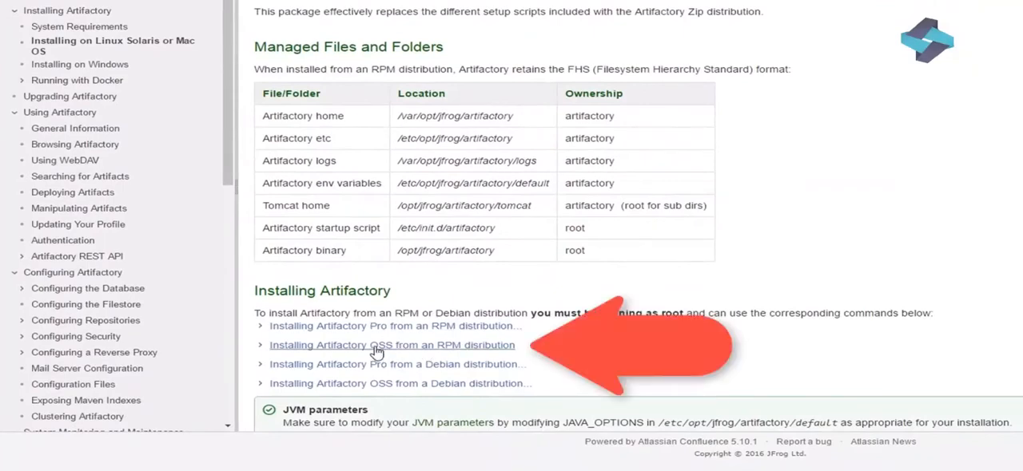
{"action": "left_click", "coordinate": [391, 346]}
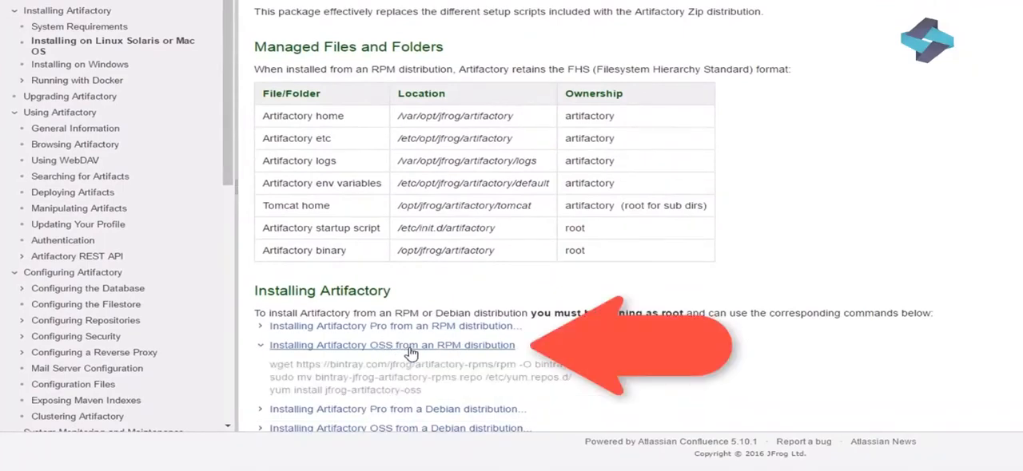
{"action": "scroll", "scroll_direction": "down", "scroll_amount": 3}
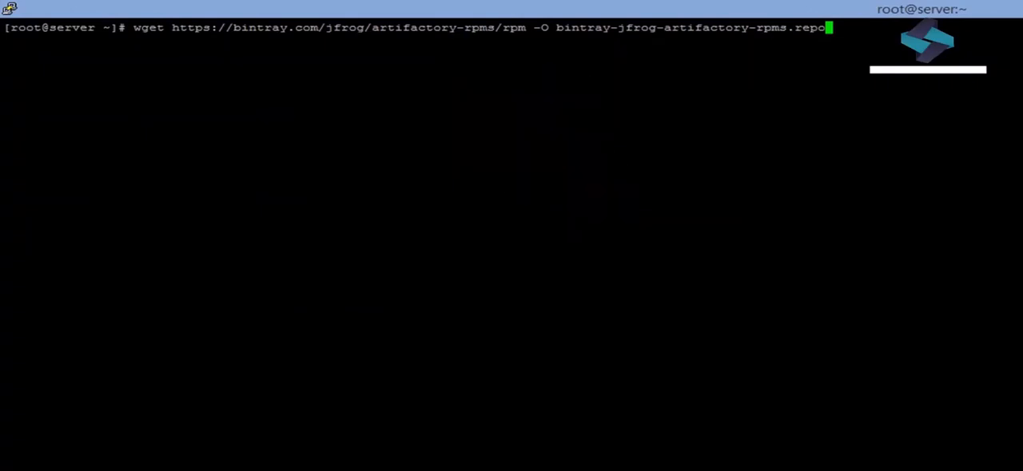
Install the missing wget with yum, confirming with y, then rerun the bintray repo download
{"action": "key", "text": "Return"}
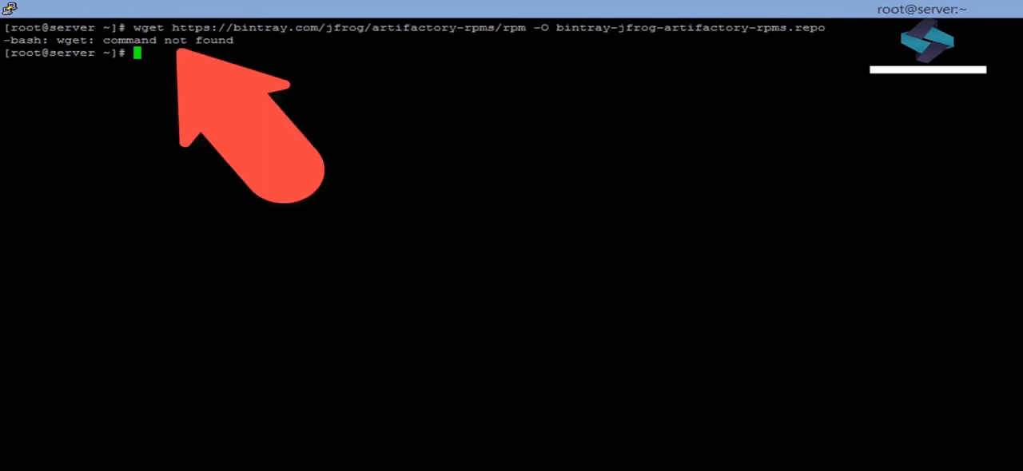
{"action": "type", "text": "yum inst"}
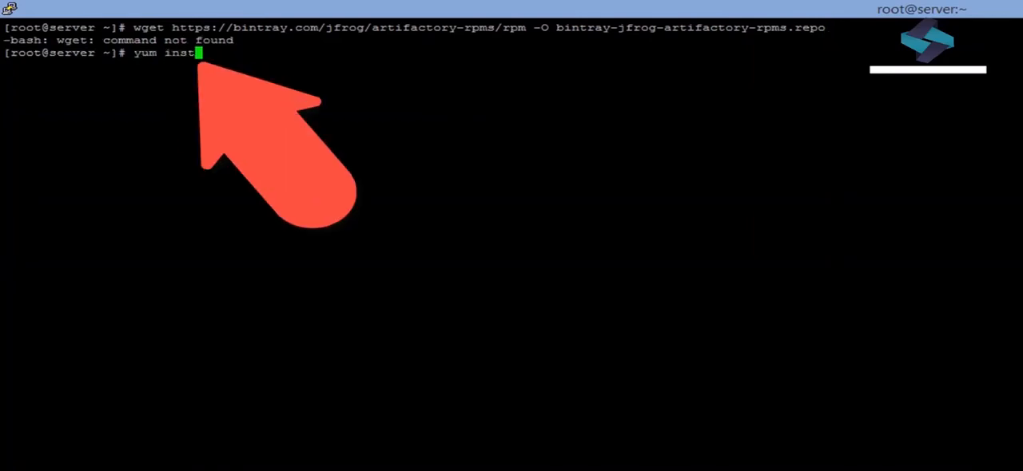
{"action": "key", "text": "Return"}
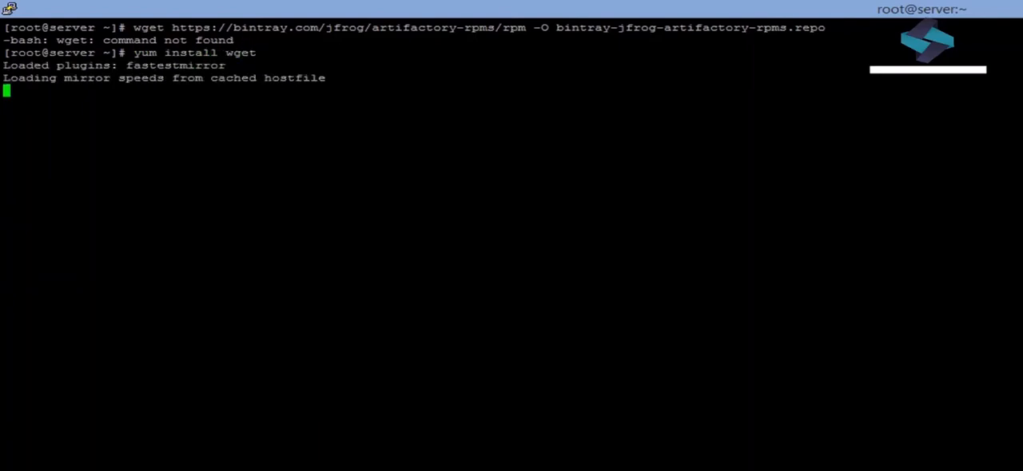
{"action": "type", "text": "y/d/N]: y"}
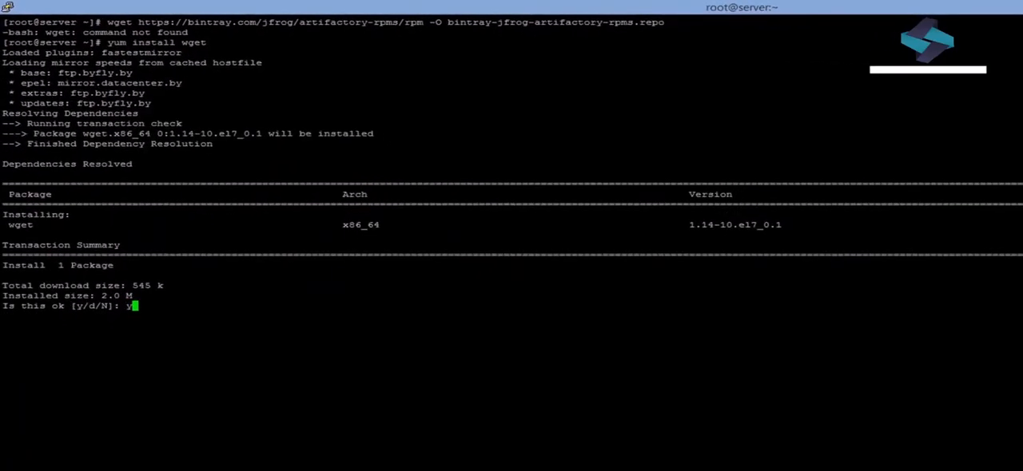
{"action": "key", "text": "Return"}
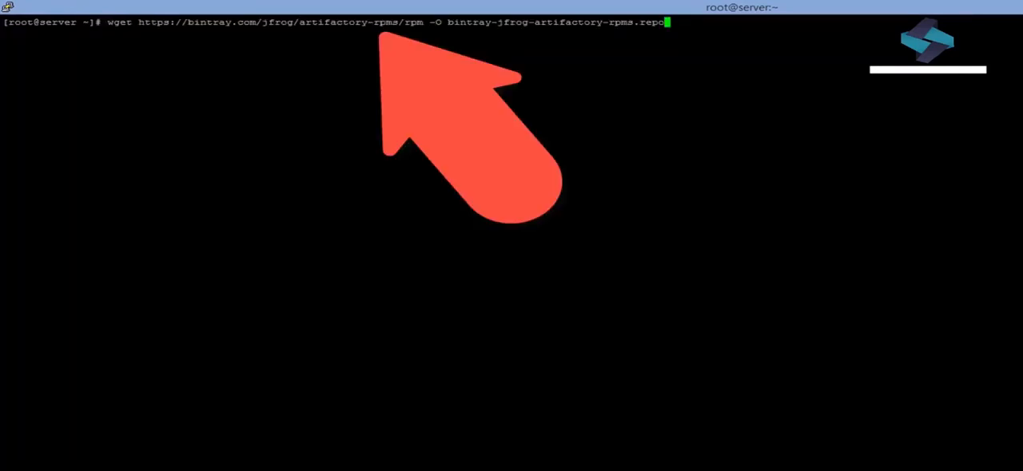
{"action": "key", "text": "Return"}
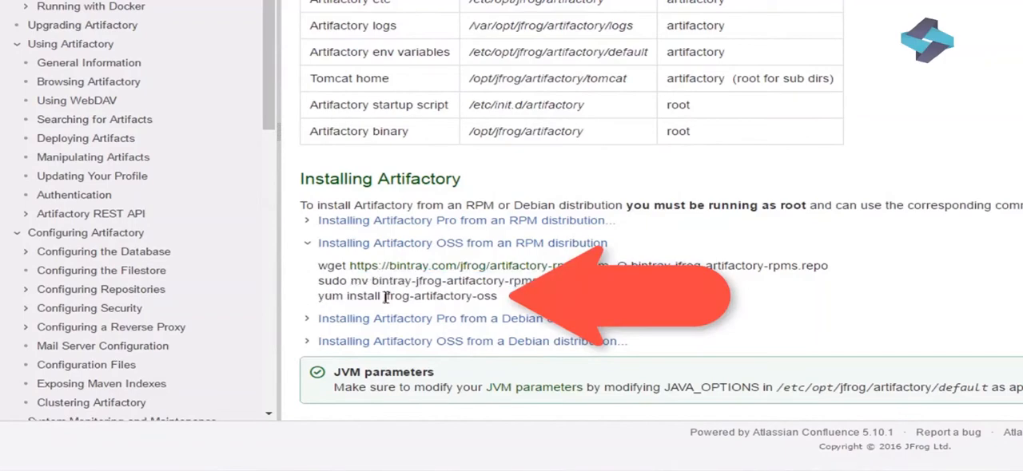
Select the 'yum install jfrog-artifactory-oss' line in the OSS RPM install steps
{"action": "triple_click", "coordinate": [406, 296]}
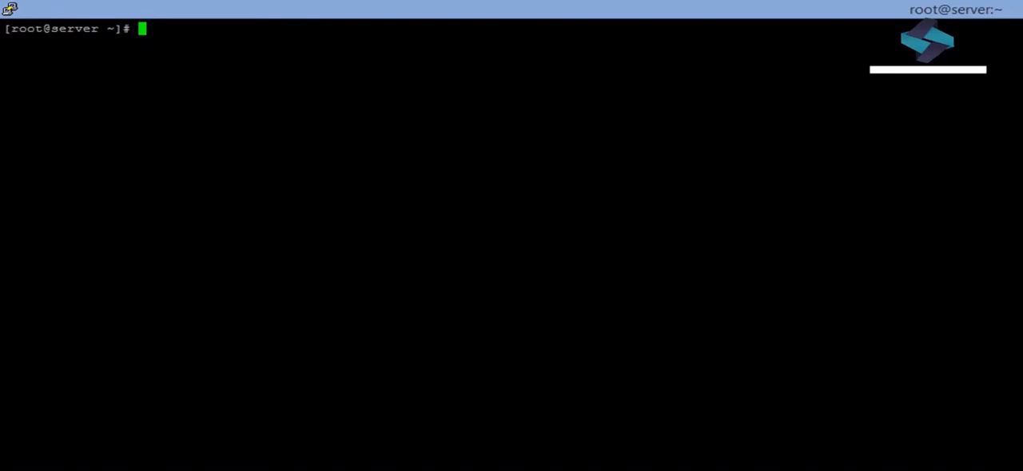
Start Artifactory on the server with 'service artifactory start'
{"action": "type", "text": "service artifactory start"}
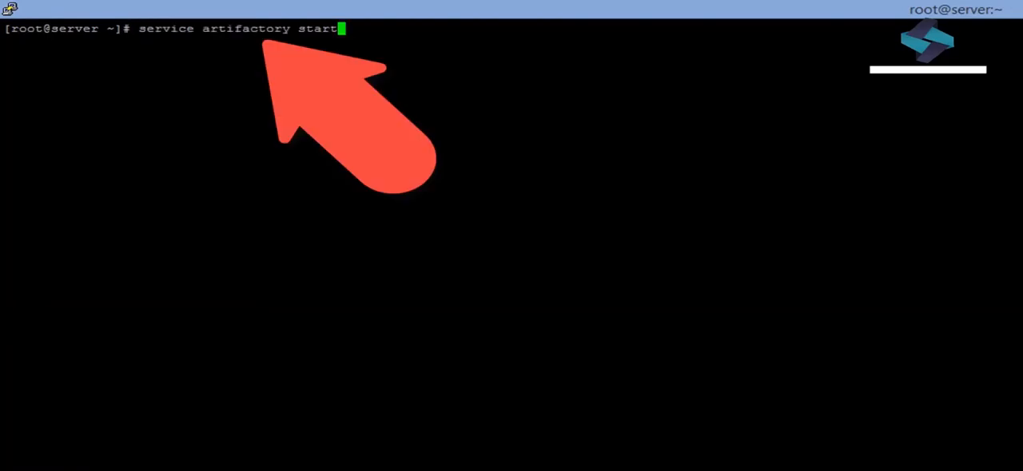
{"action": "key", "text": "Return"}
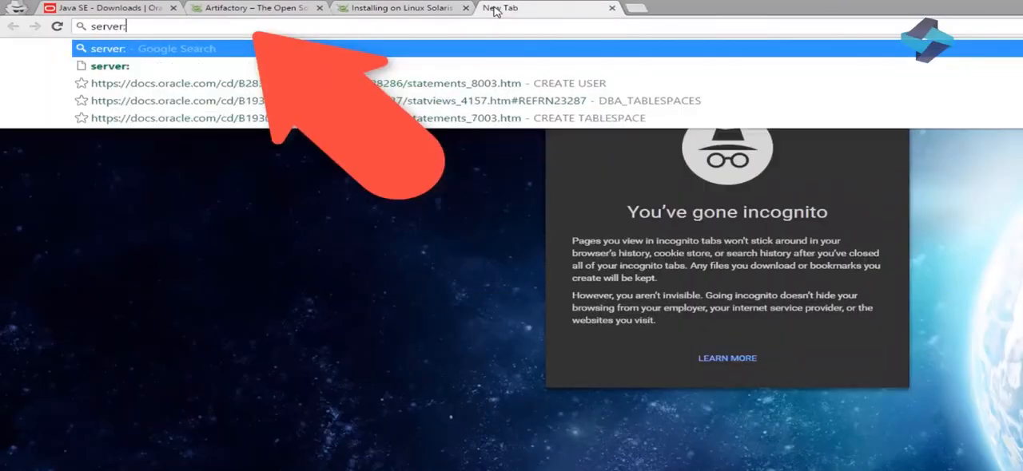
Load server.noodle.tetra:8081/artifactory to show Artifactory 4.12.1 serving 0 artifacts
{"action": "type", "text": ".nood"}
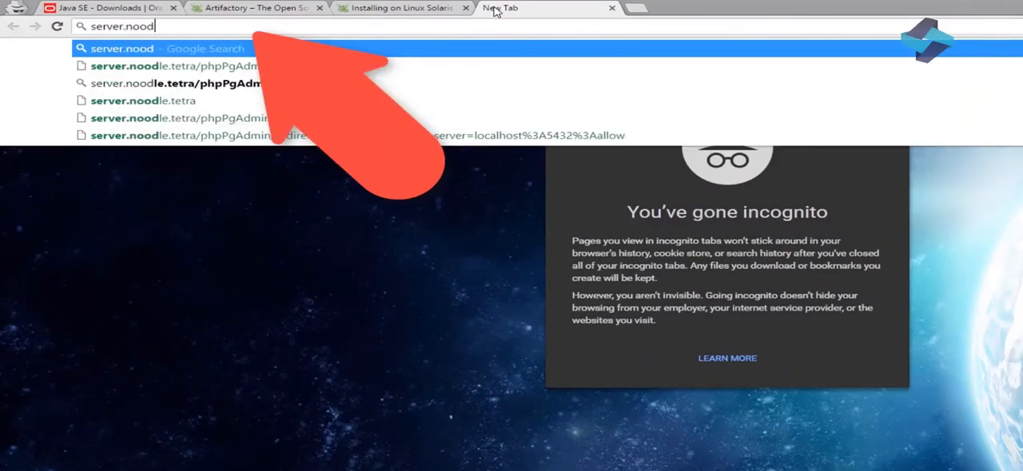
{"action": "type", "text": "le.tetra:8081/artifactory/webapp/#/home"}
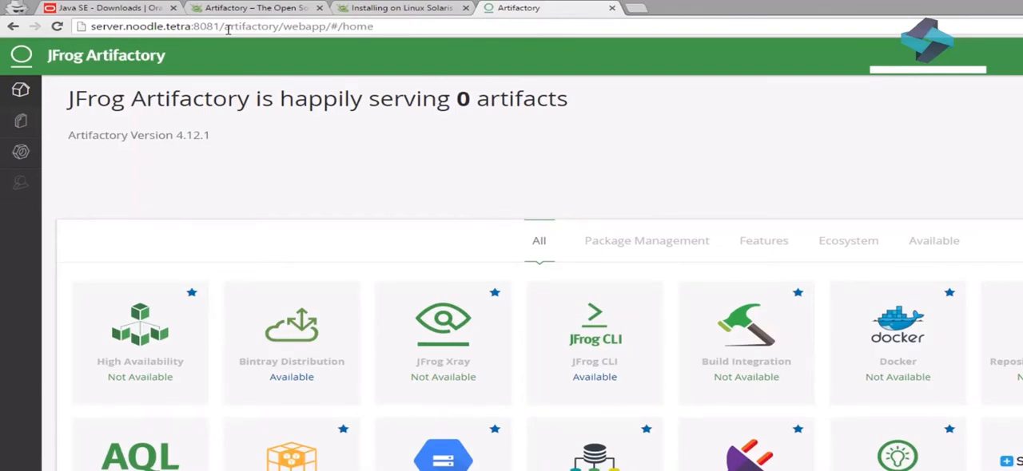
{"action": "mouse_move", "coordinate": [206, 53]}
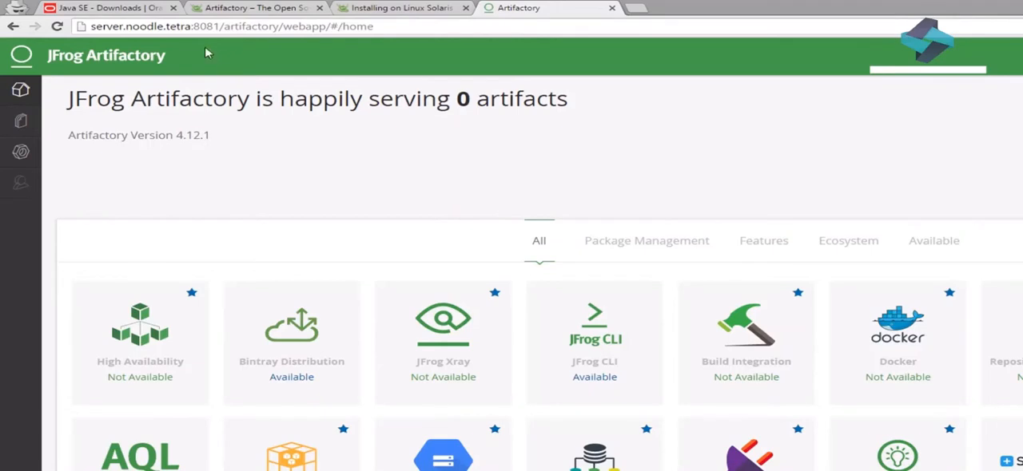
{"action": "mouse_move", "coordinate": [192, 48]}
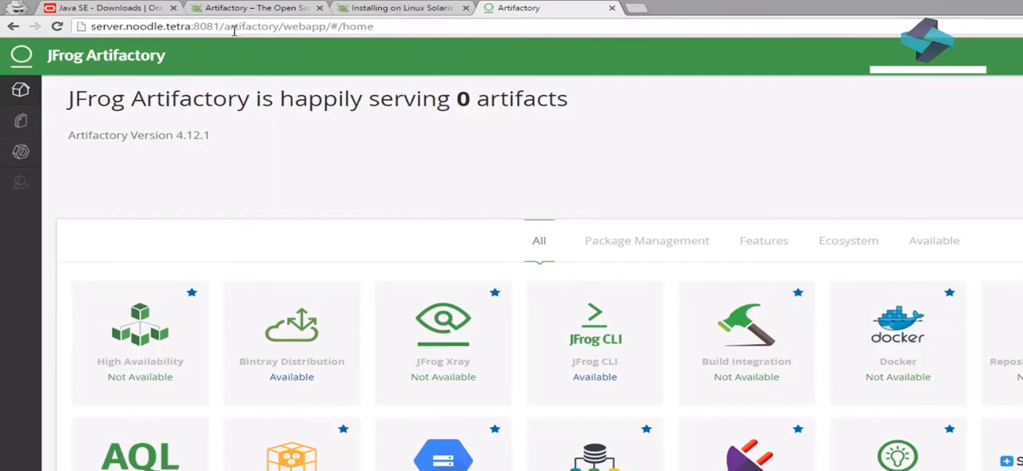
{"action": "mouse_move", "coordinate": [247, 40]}
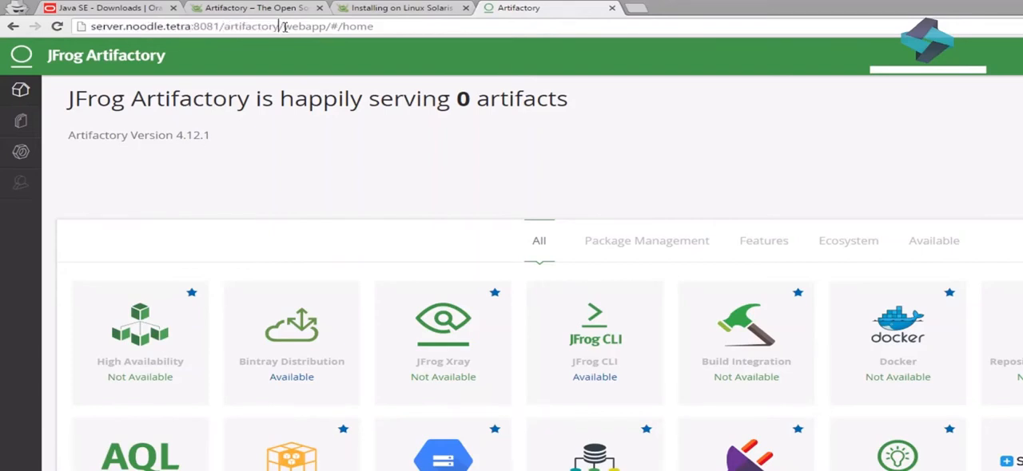
{"action": "double_click", "coordinate": [304, 27]}
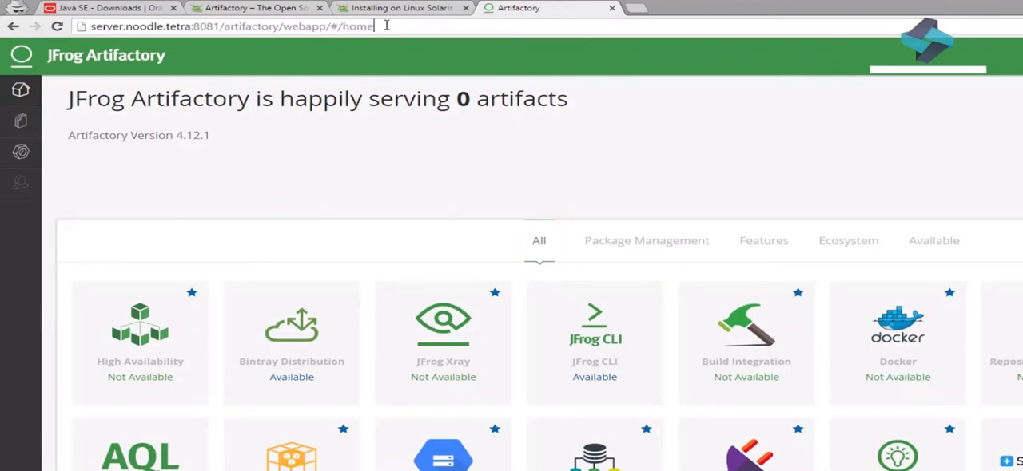
{"action": "mouse_move", "coordinate": [411, 87]}
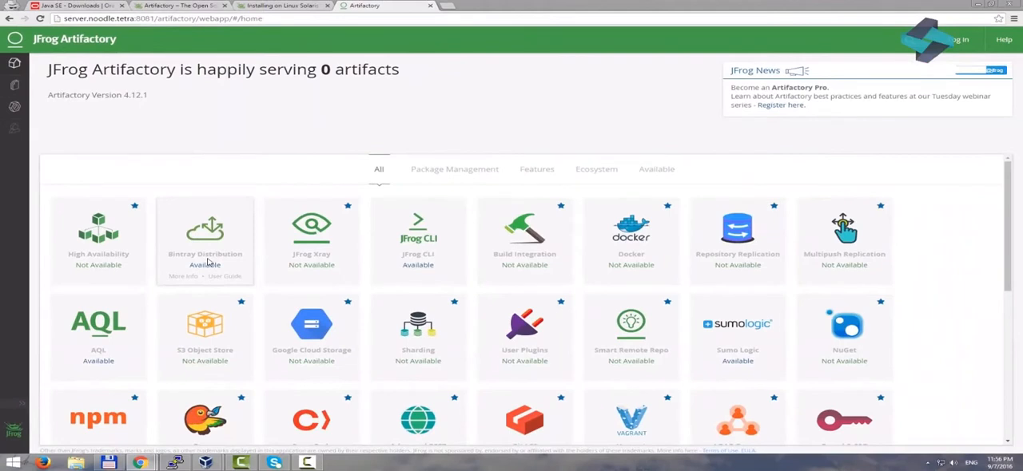
{"action": "mouse_move", "coordinate": [336, 105]}
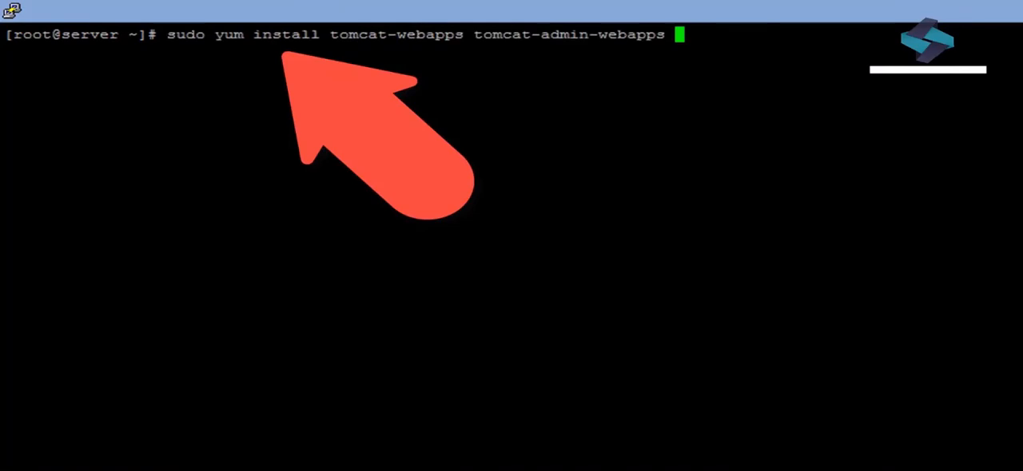
Install tomcat-webapps and tomcat-admin-webapps, which are already latest, then open tomcat.conf in vi
{"action": "double_click", "coordinate": [391, 35]}
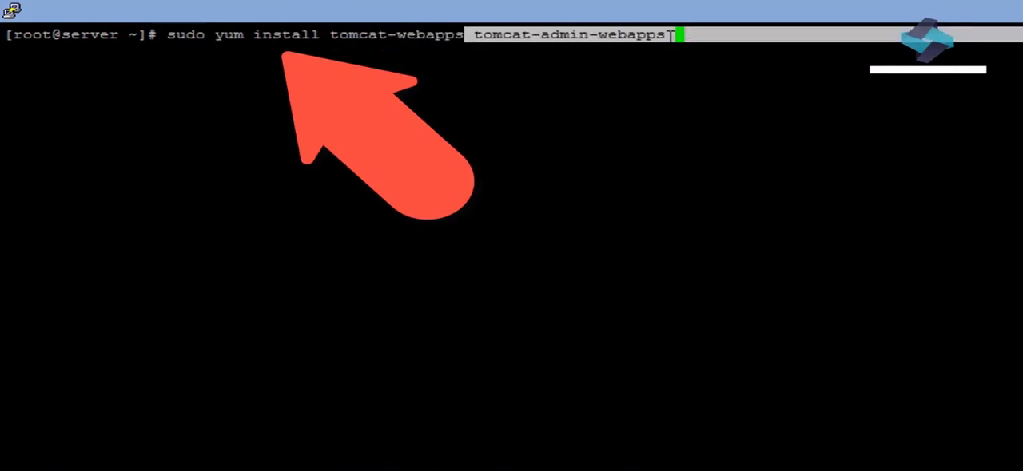
{"action": "key", "text": "Return"}
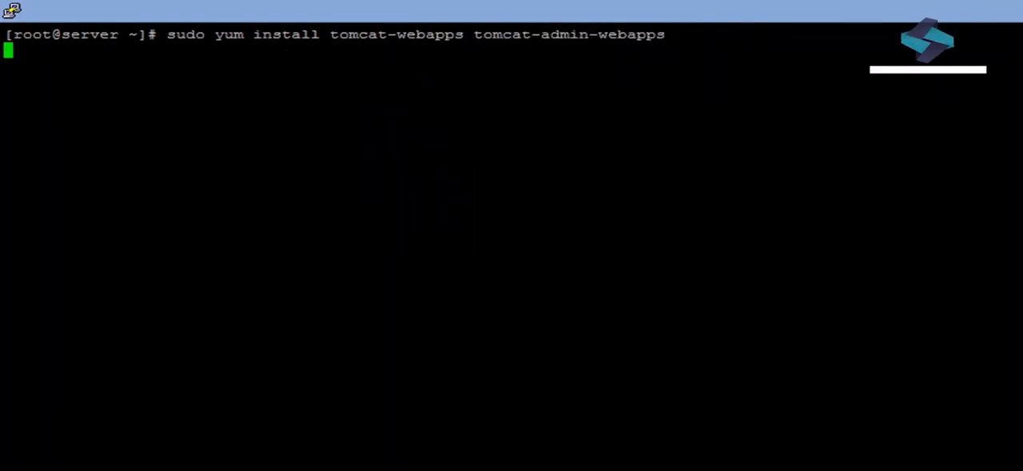
{"action": "key", "text": "Return"}
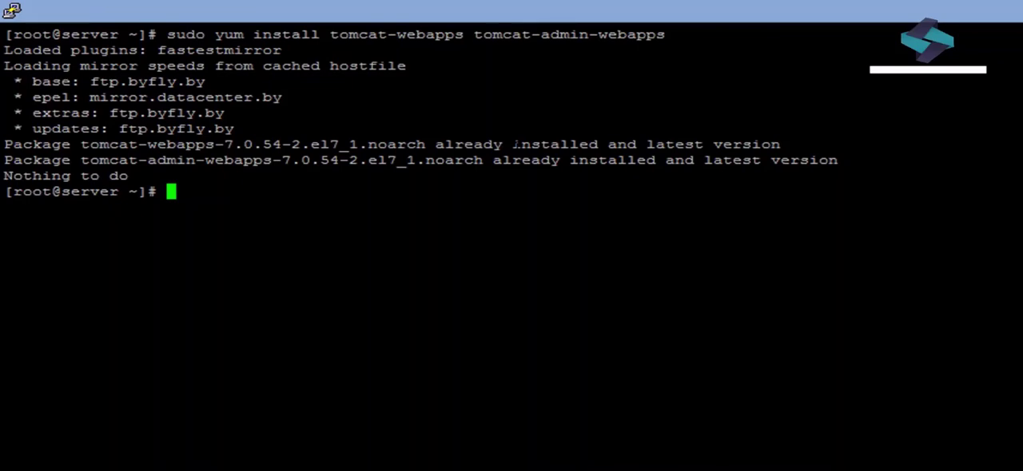
{"action": "type", "text": "vi /usr/share/tomcat/conf/tomcat.conf"}
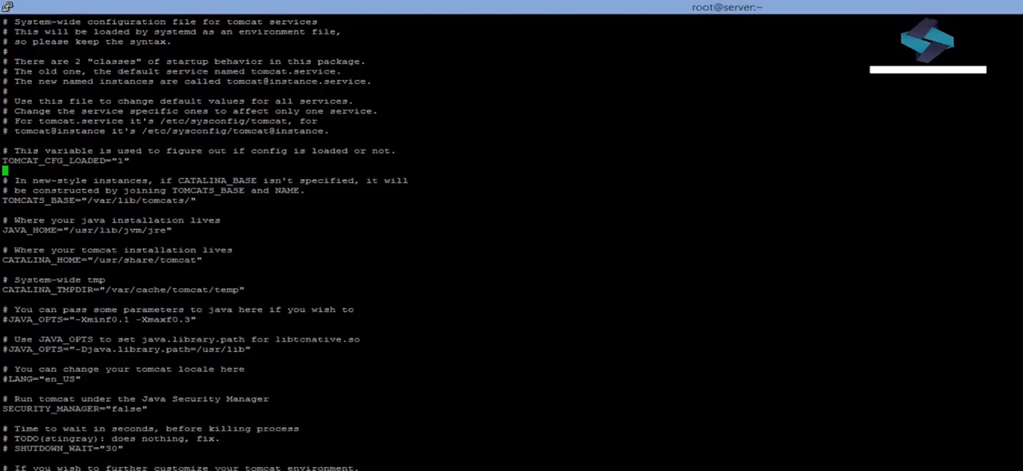
Scroll through tomcat.conf in vi to review its settings
{"action": "scroll", "scroll_direction": "down", "scroll_amount": 3}
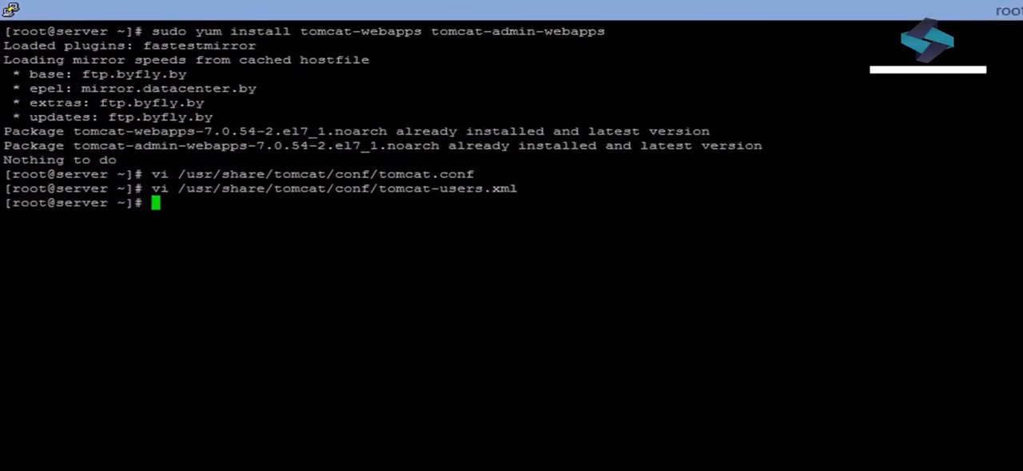
Open /usr/share/tomcat/conf/tomcat-users.xml in vi
{"action": "type", "text": "vi /usr/share/tomcat/conf/tomcat-users.xml"}
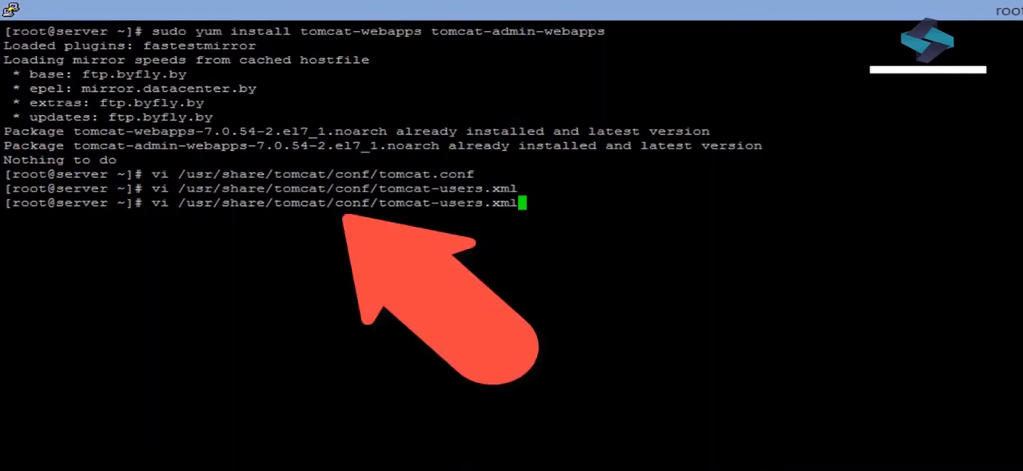
{"action": "key", "text": "Return"}
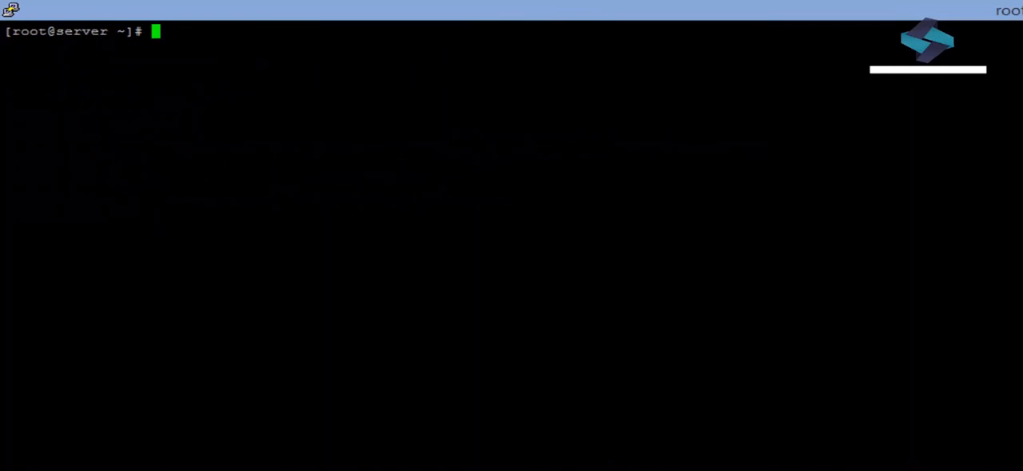
Start Tomcat with 'systemctl start tomcat' and check it with 'systemctl status tomcat'
{"action": "type", "text": "systemctl status tomcat"}
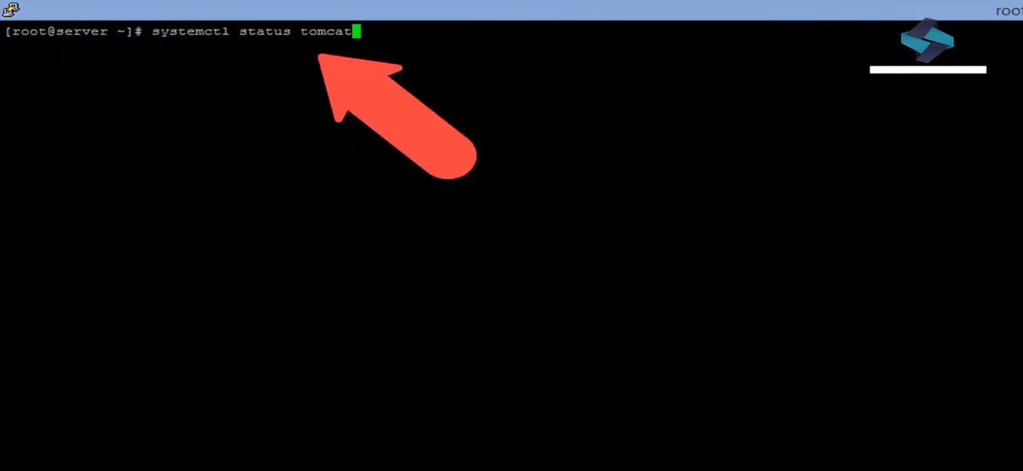
{"action": "type", "text": "start"}
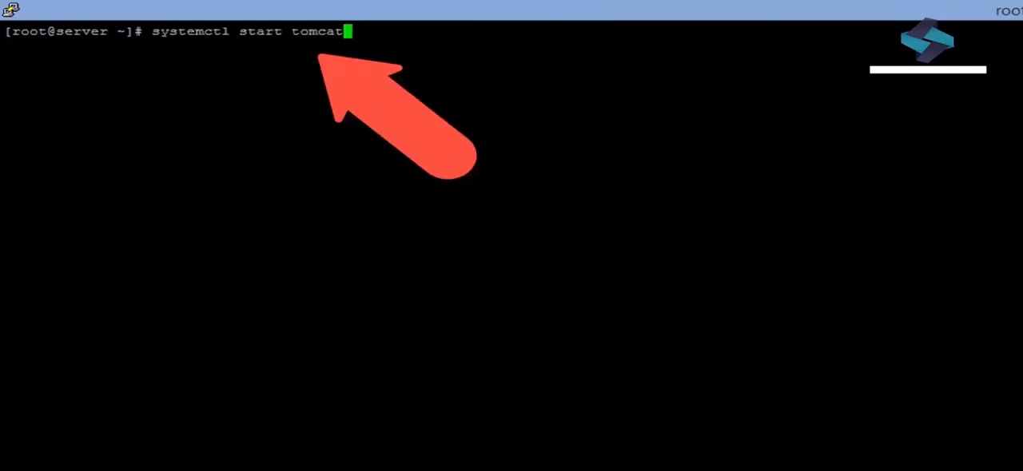
{"action": "key", "text": "Return"}
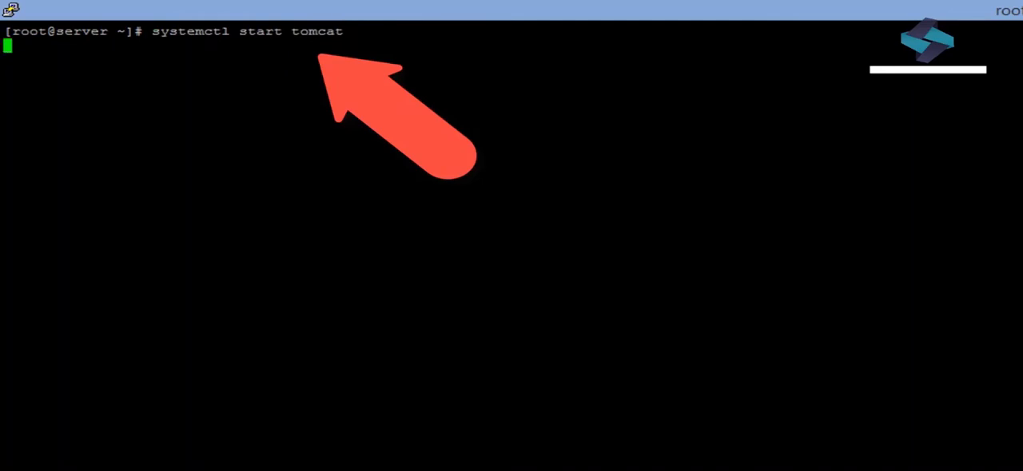
{"action": "key", "text": "Return"}
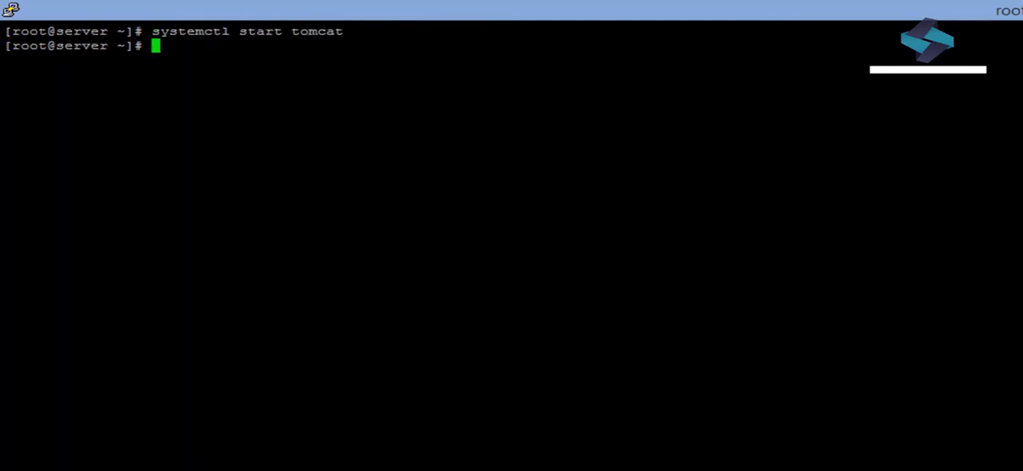
{"action": "type", "text": "systemctl start tomcat"}
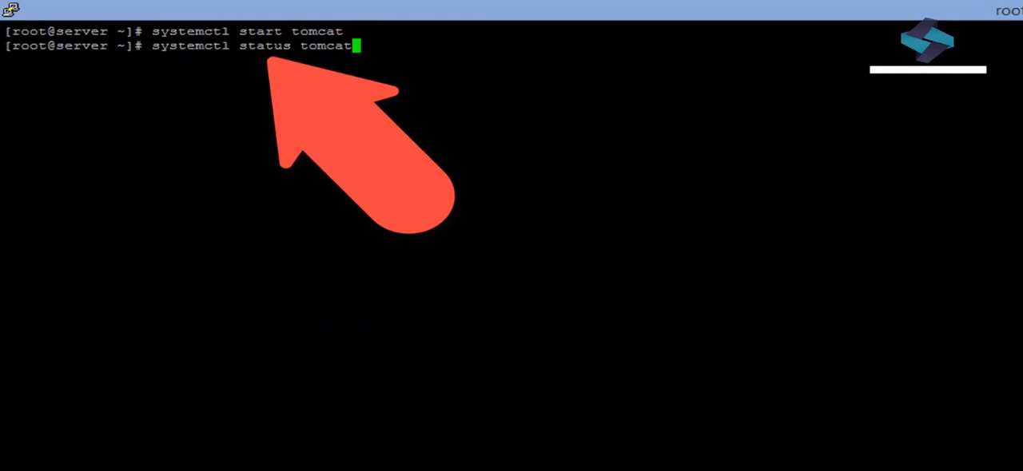
{"action": "key", "text": "Return"}
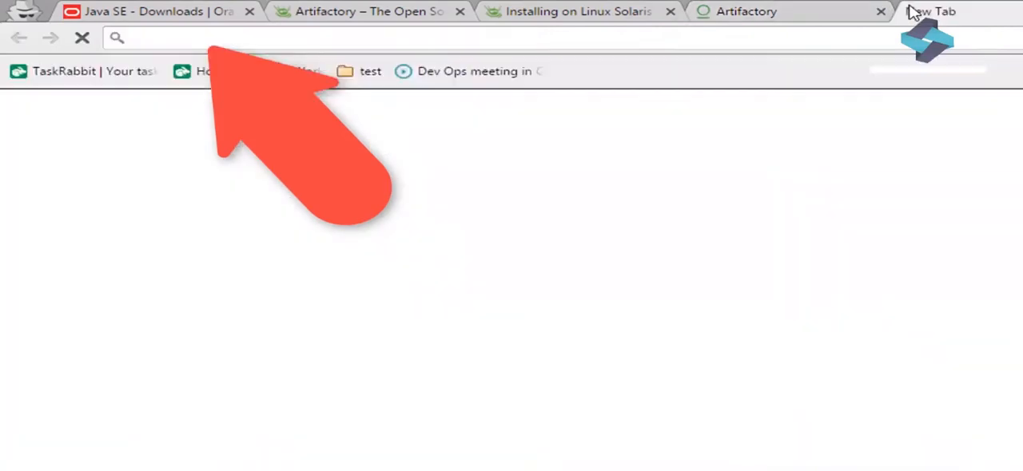
{"action": "type", "text": "http://server.noodle.tetra:"}
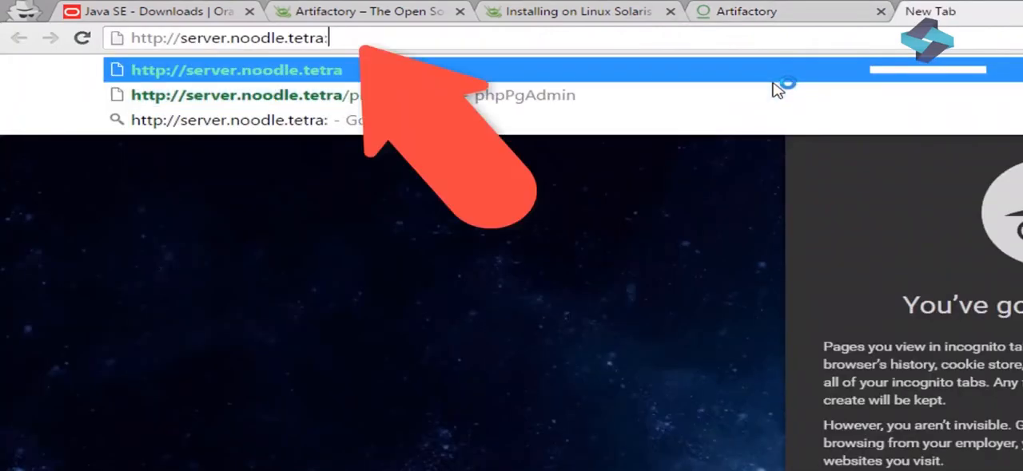
{"action": "type", "text": "808"}
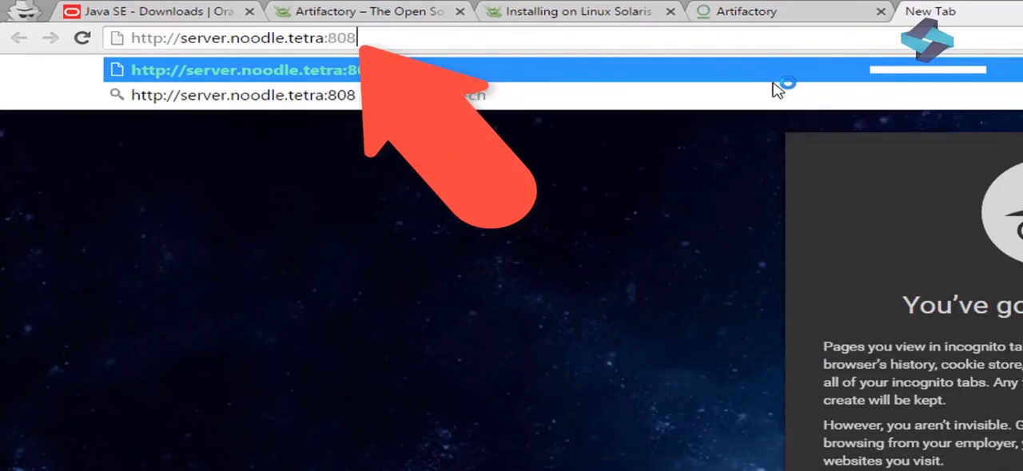
{"action": "type", "text": "0"}
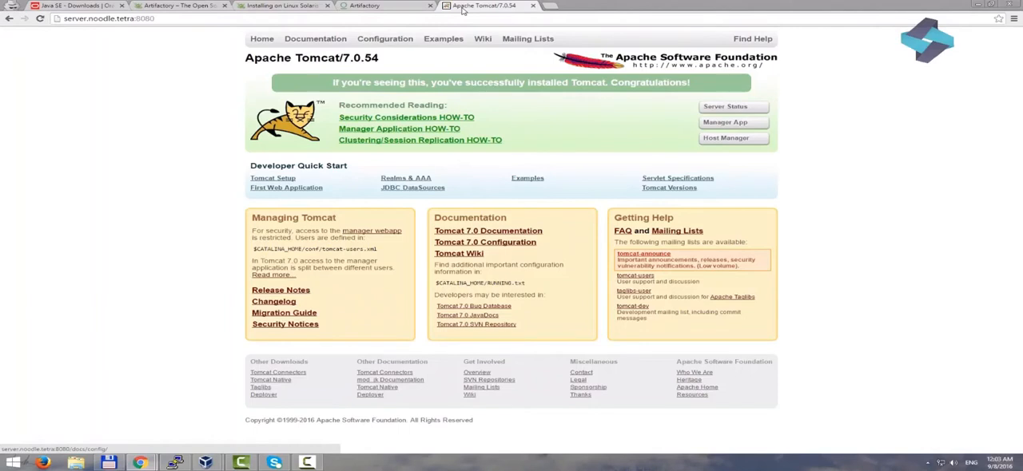
{"action": "mouse_move", "coordinate": [384, 39]}
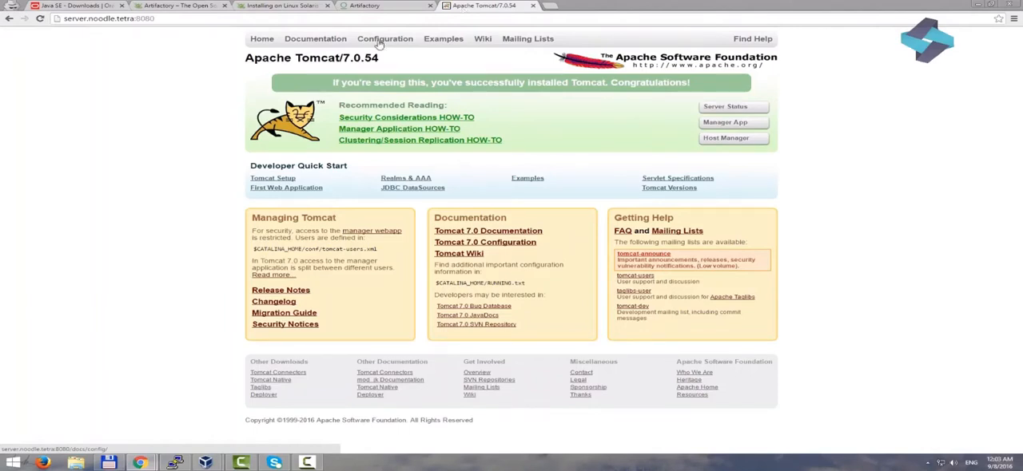
{"action": "left_click", "coordinate": [724, 121]}
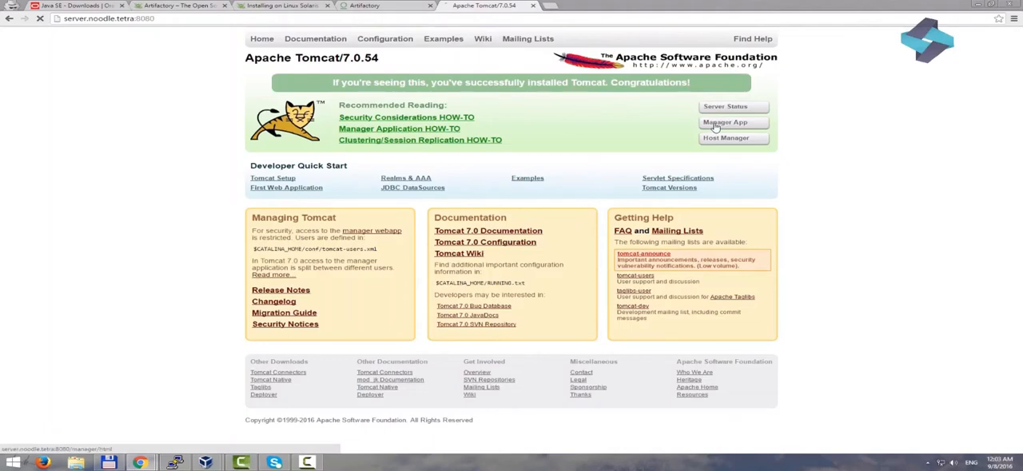
Log in to the Manager App as admin and scroll the five running applications
{"action": "left_click", "coordinate": [724, 121]}
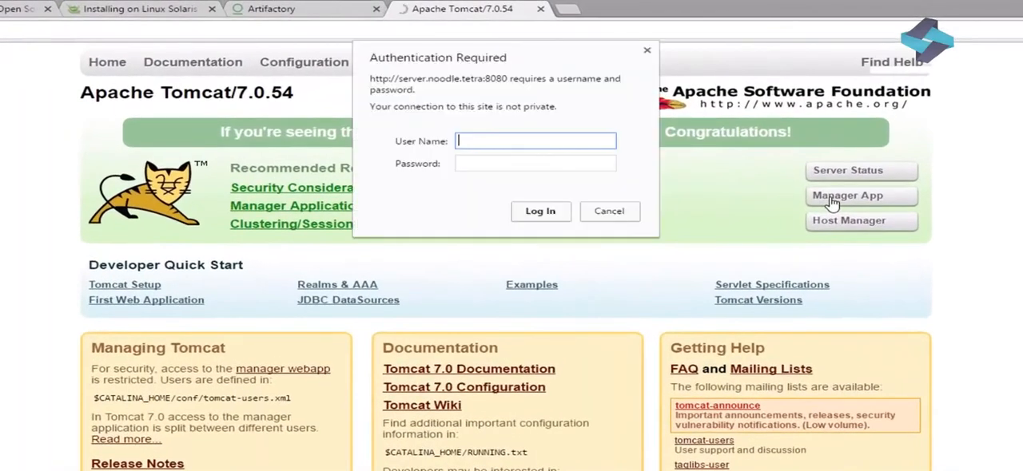
{"action": "type", "text": "admin"}
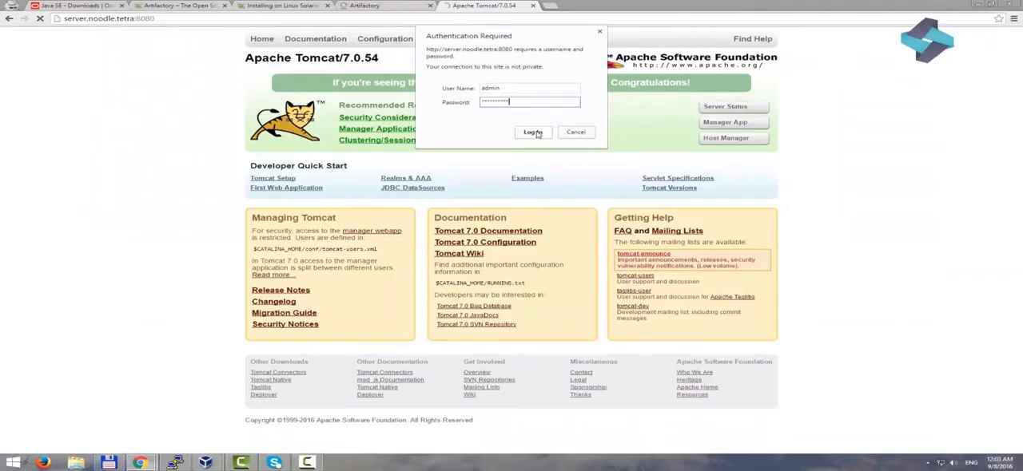
{"action": "left_click", "coordinate": [533, 132]}
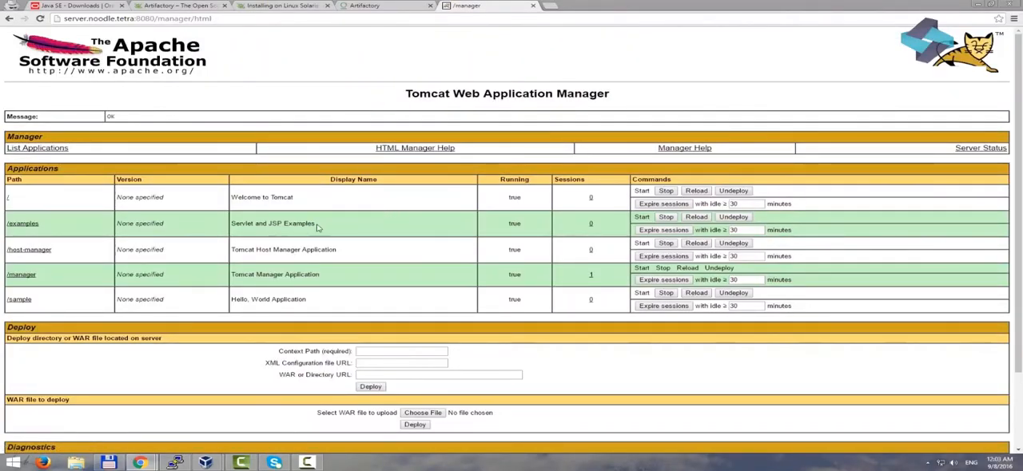
{"action": "scroll", "scroll_direction": "down", "scroll_amount": 3}
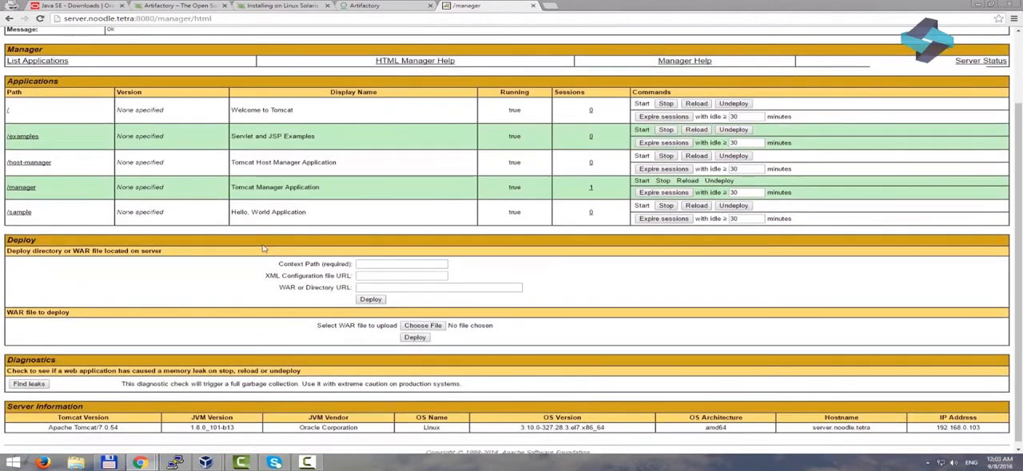
{"action": "scroll", "scroll_direction": "up", "scroll_amount": 3}
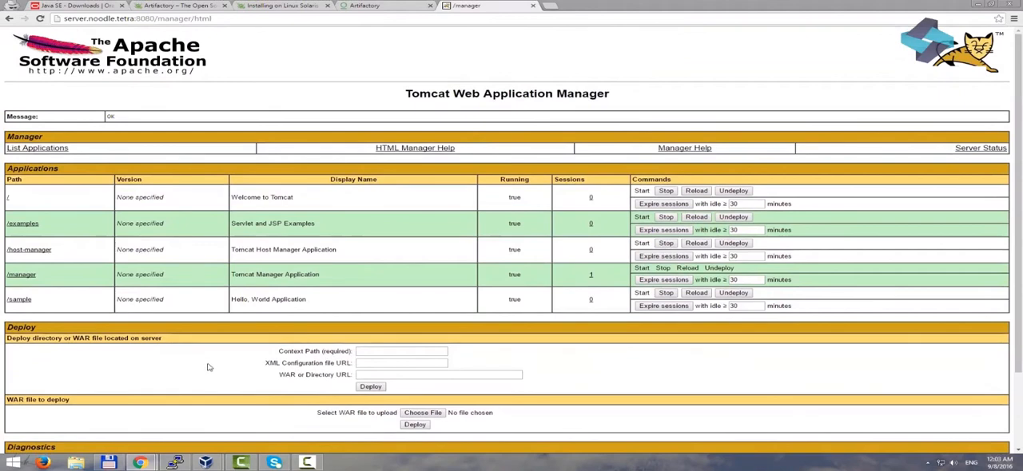
Switch between the Artifactory and Tomcat manager tabs, ending on Artifactory home
{"action": "left_click", "coordinate": [364, 6]}
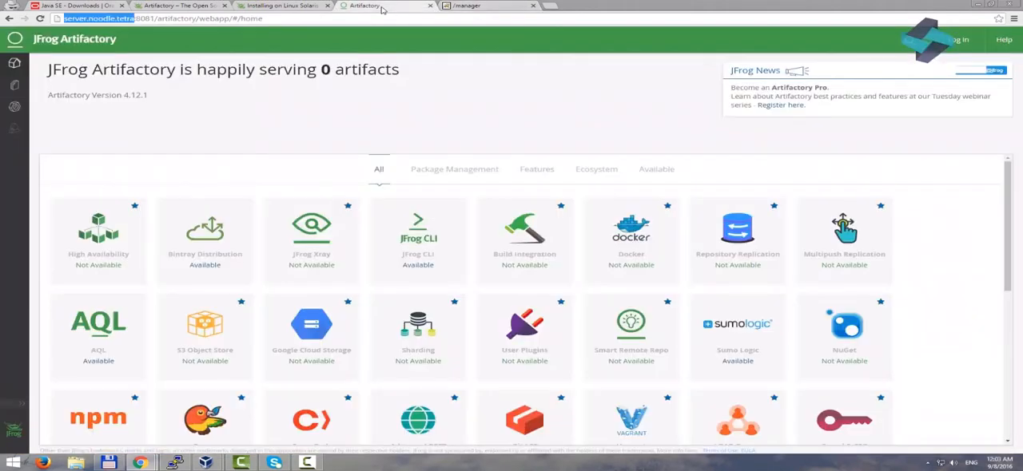
{"action": "mouse_move", "coordinate": [371, 102]}
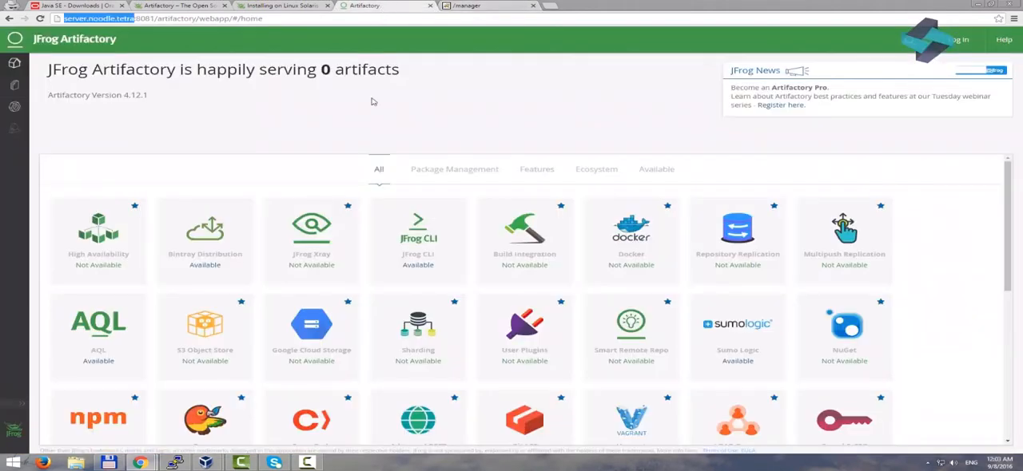
{"action": "mouse_move", "coordinate": [345, 213]}
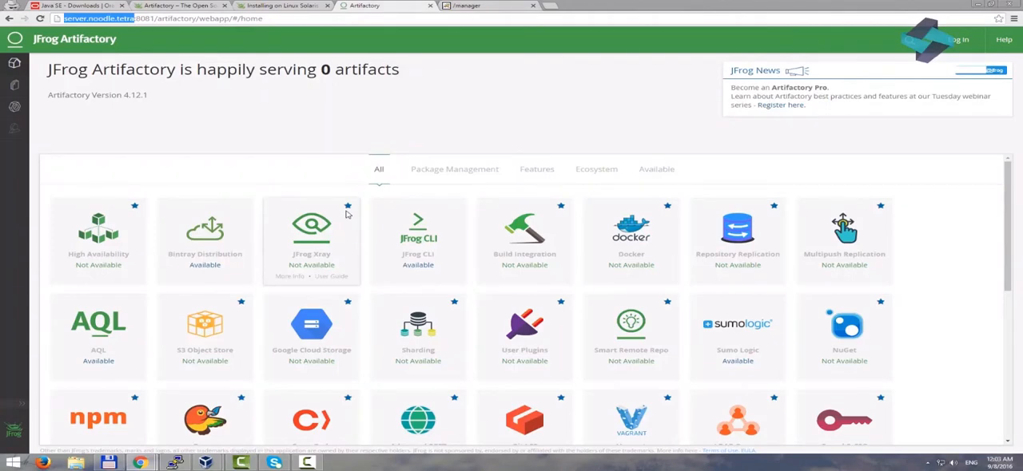
{"action": "mouse_move", "coordinate": [481, 33]}
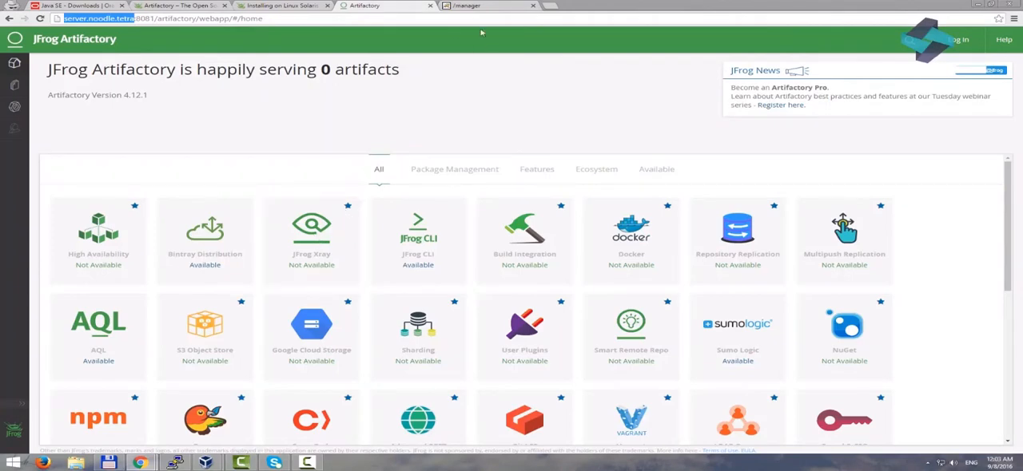
{"action": "left_click", "coordinate": [468, 5]}
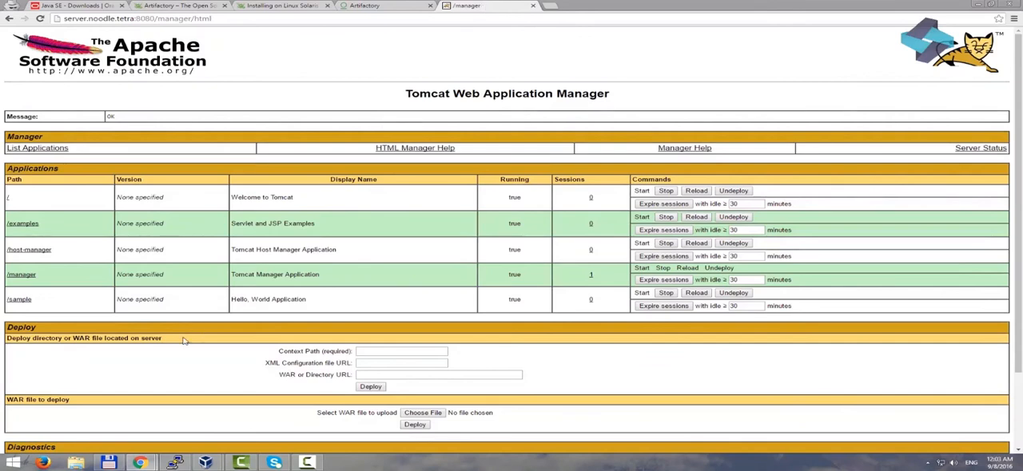
{"action": "mouse_move", "coordinate": [391, 45]}
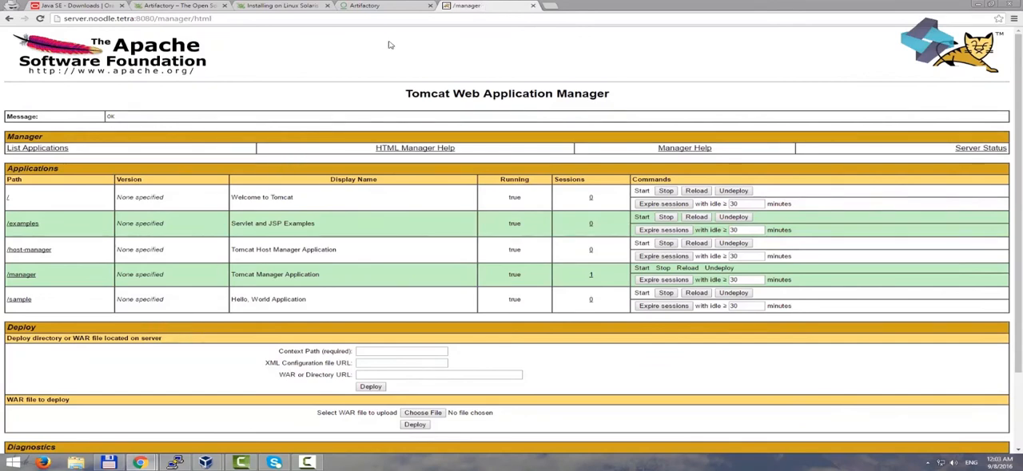
{"action": "left_click", "coordinate": [383, 6]}
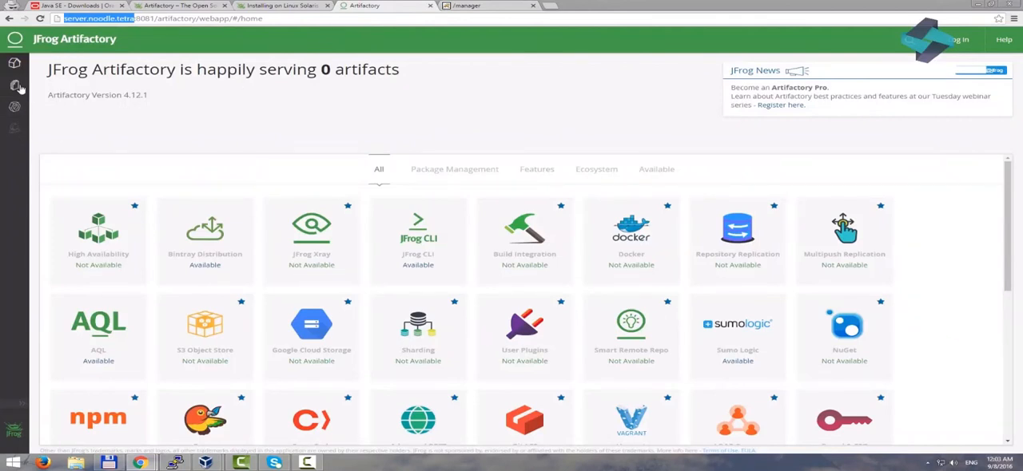
{"action": "mouse_move", "coordinate": [298, 108]}
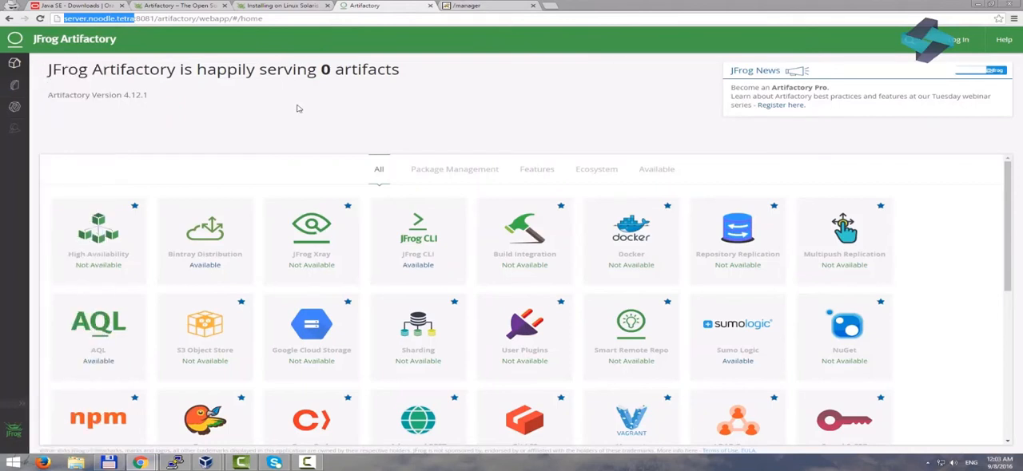
{"action": "mouse_move", "coordinate": [537, 172]}
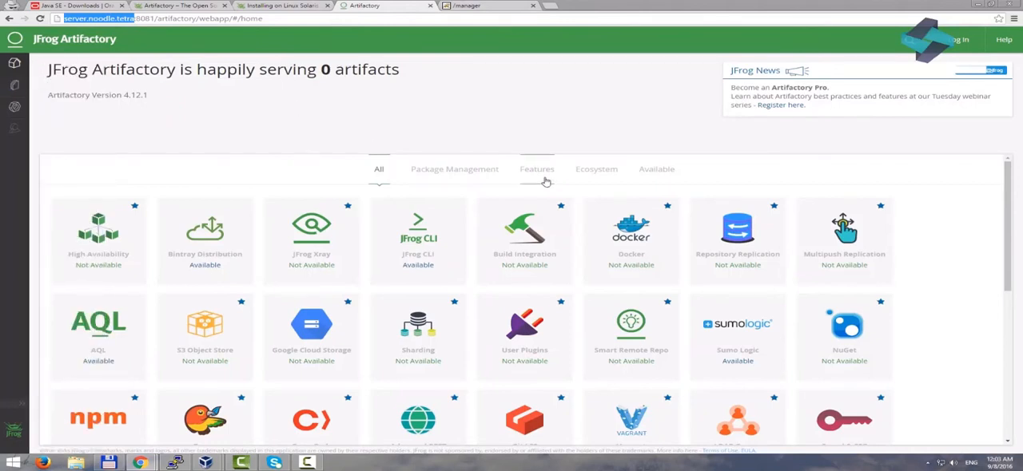
Filter the add-on catalogue by Features, Ecosystem, Available and All, ending on Available
{"action": "left_click", "coordinate": [536, 168]}
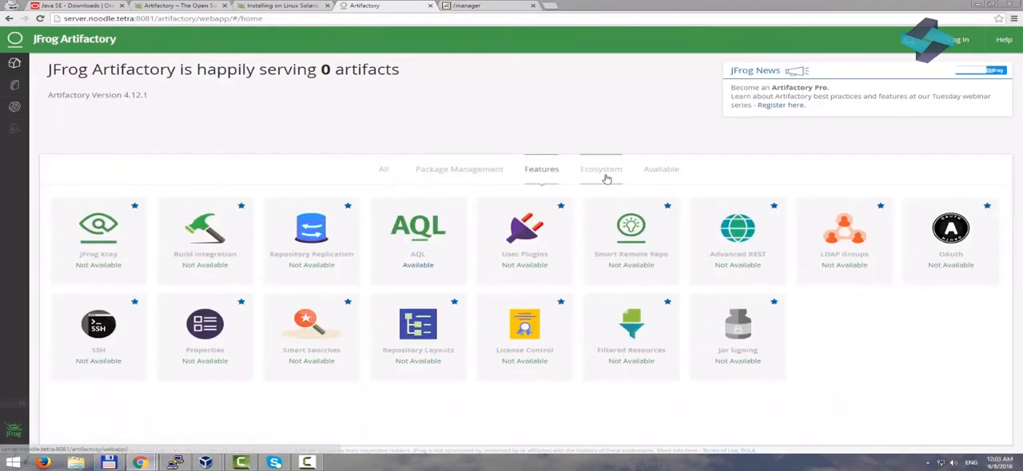
{"action": "left_click", "coordinate": [600, 169]}
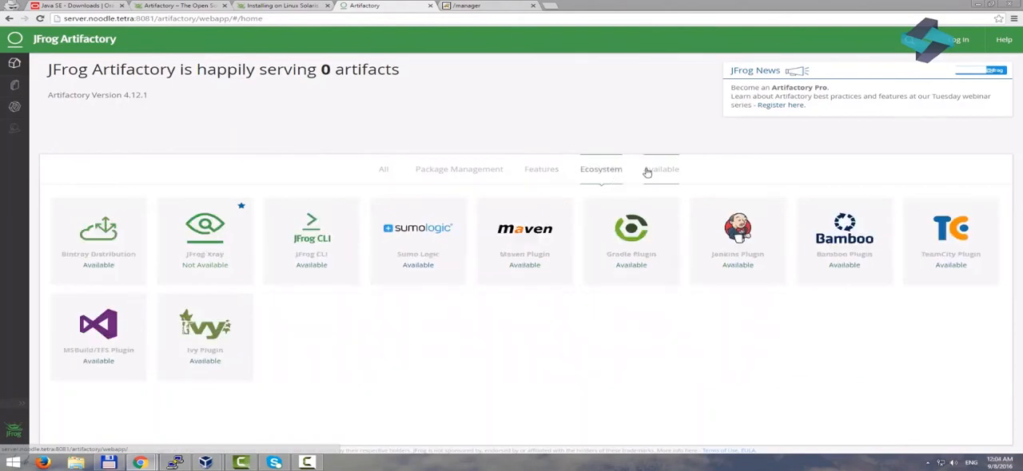
{"action": "left_click", "coordinate": [661, 169]}
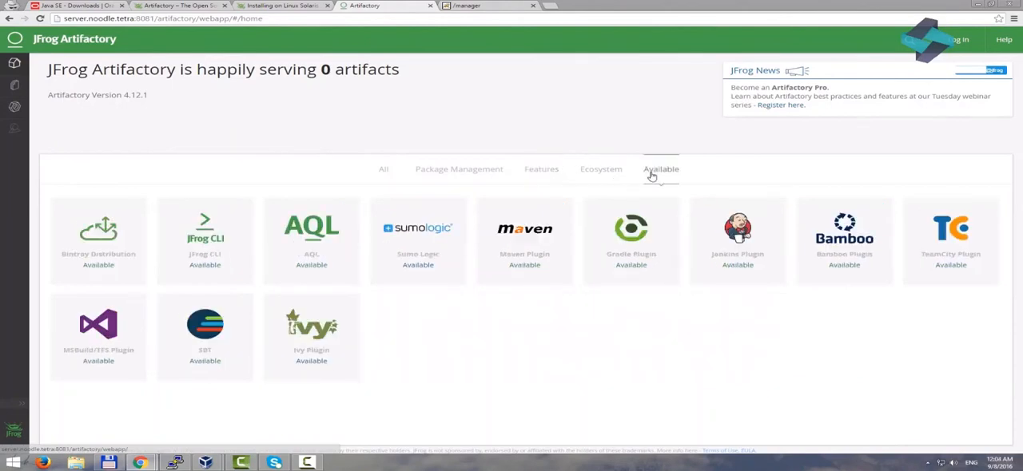
{"action": "left_click", "coordinate": [378, 168]}
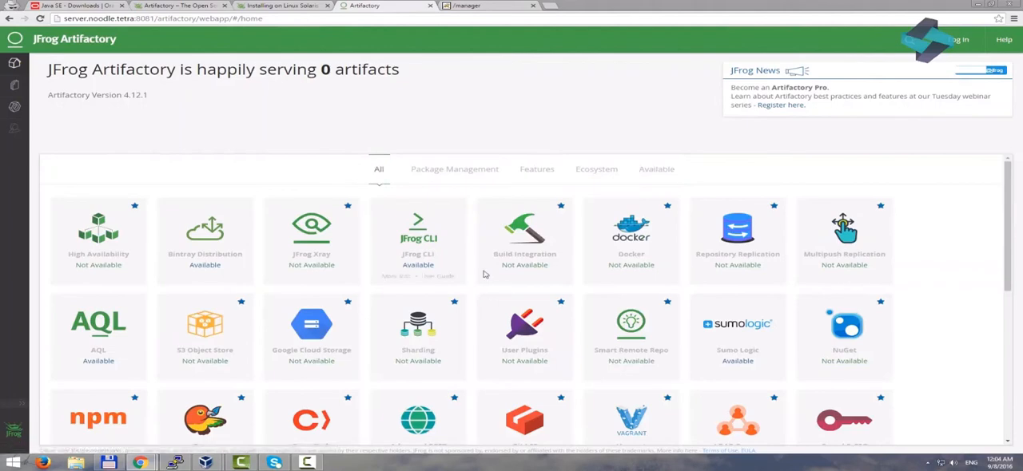
{"action": "scroll", "scroll_direction": "down", "scroll_amount": 3}
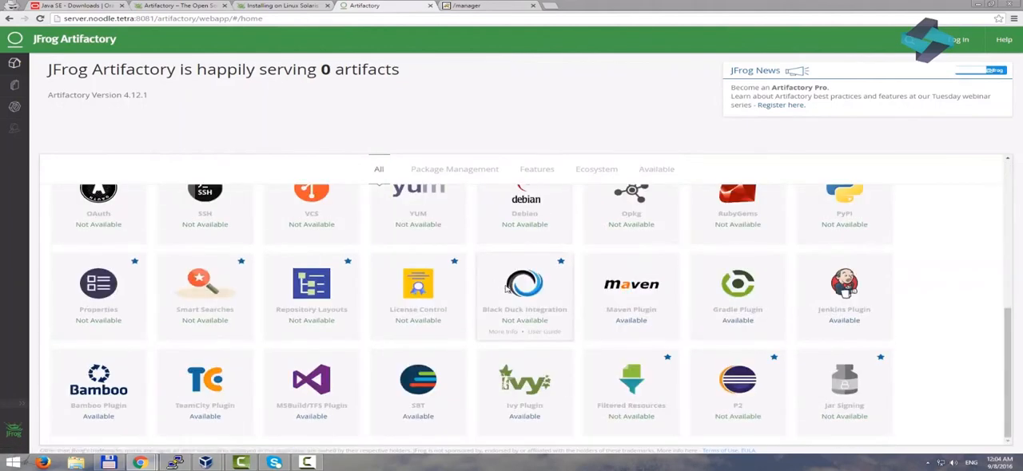
{"action": "left_click", "coordinate": [656, 169]}
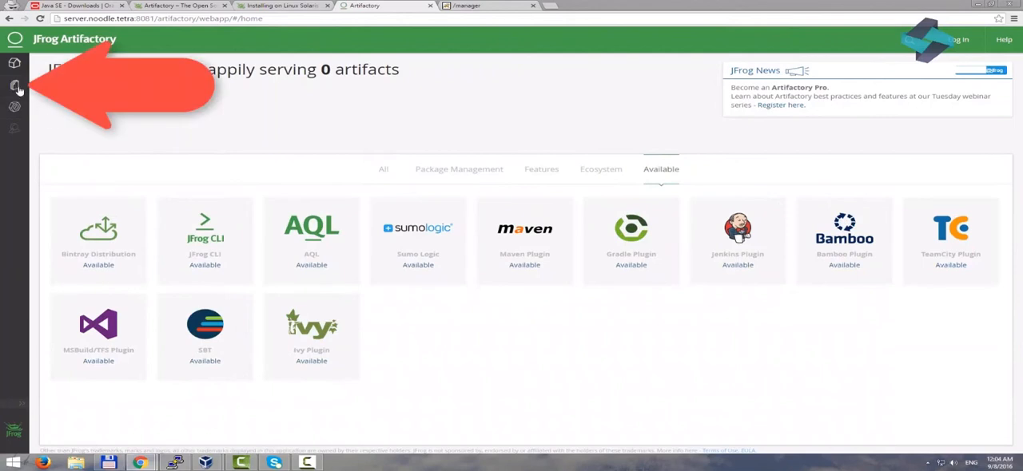
View jcenter-cache, ext-release-local, ext-snapshot-local and libs-release-local in the Artifact Browser
{"action": "left_click", "coordinate": [14, 86]}
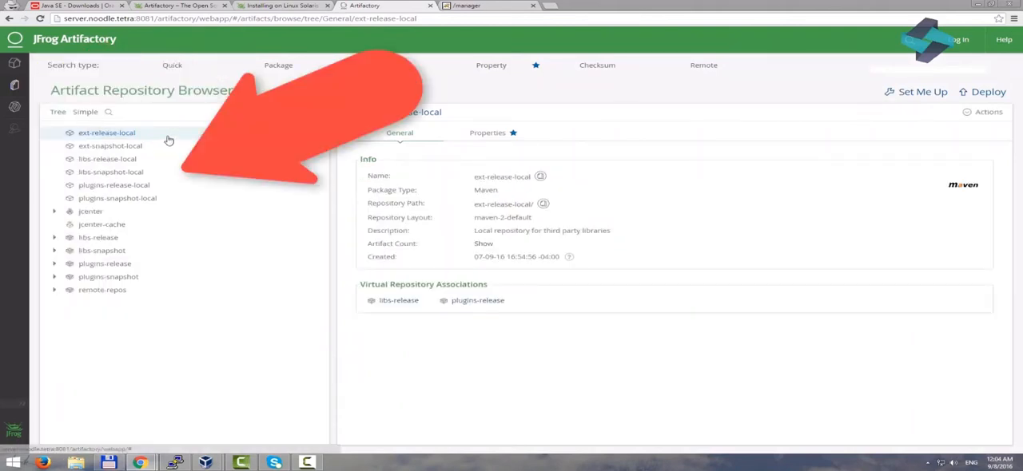
{"action": "left_click", "coordinate": [106, 158]}
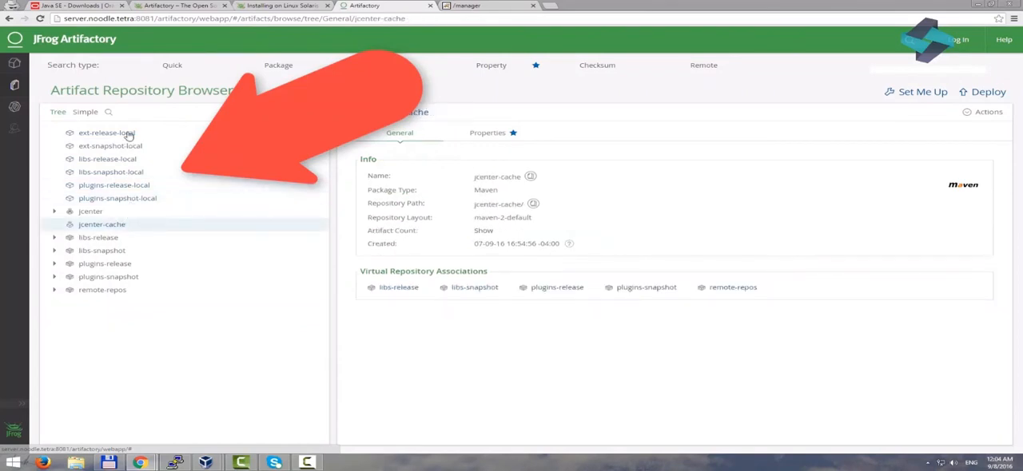
{"action": "left_click", "coordinate": [107, 133]}
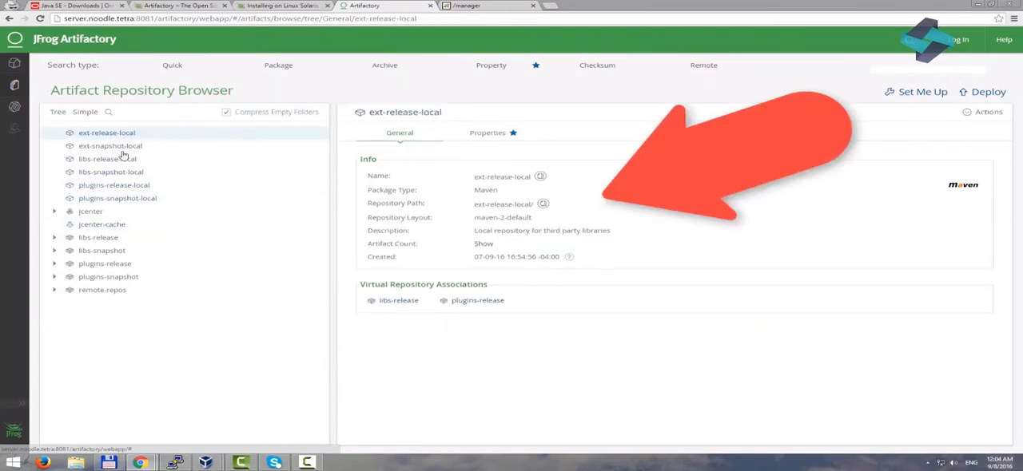
{"action": "left_click", "coordinate": [111, 146]}
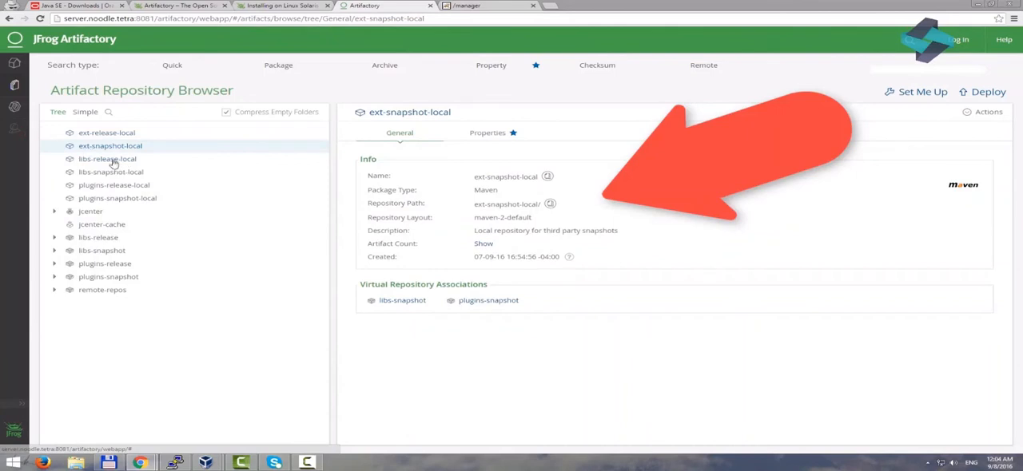
{"action": "left_click", "coordinate": [107, 159]}
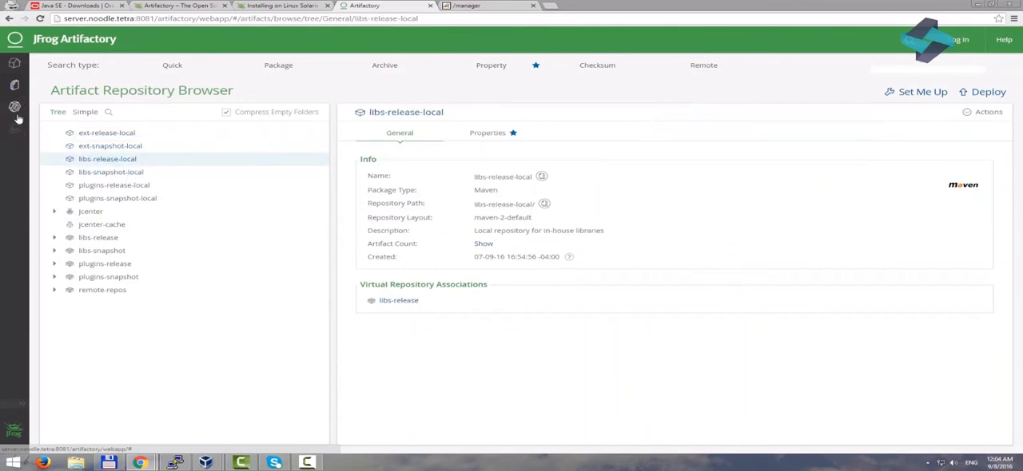
{"action": "left_click", "coordinate": [15, 107]}
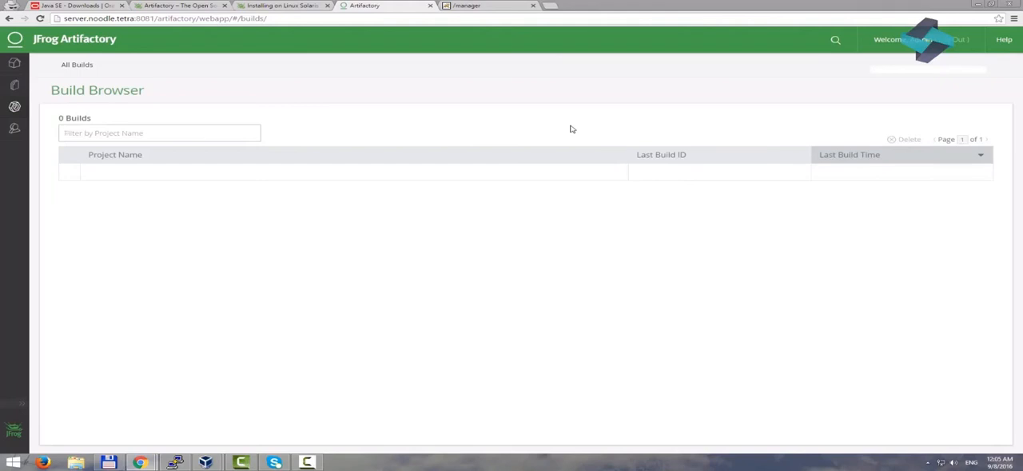
{"action": "mouse_move", "coordinate": [16, 125]}
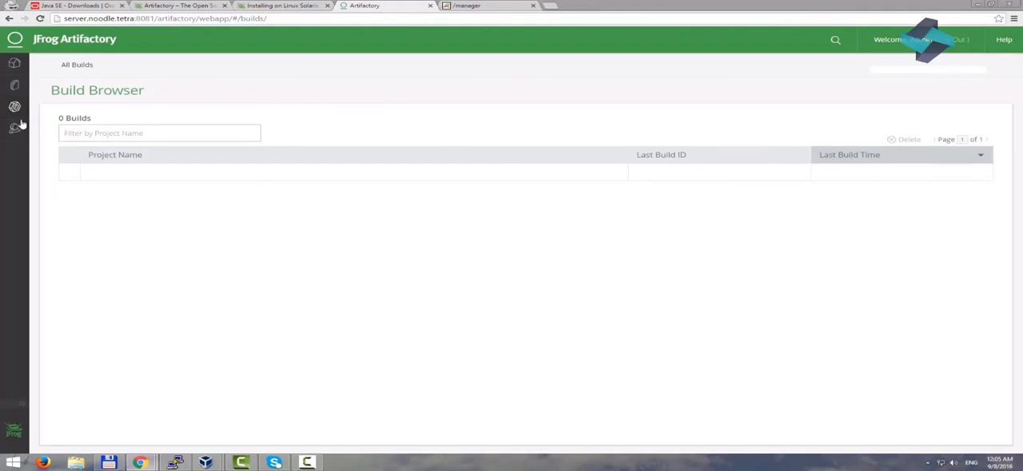
Open the Admin menu from the Artifactory sidebar
{"action": "left_click", "coordinate": [15, 129]}
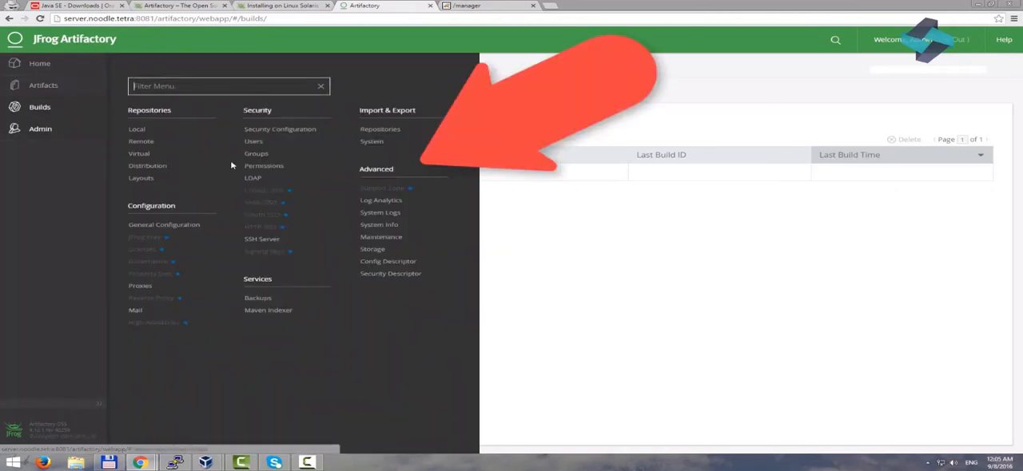